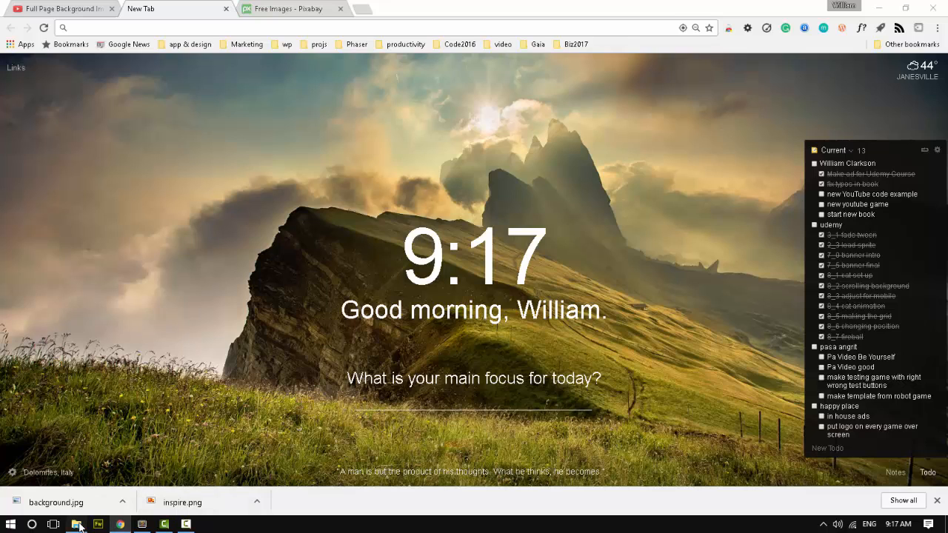
- Create a fullPageBackground folder inside the youtube projects folder and enter it
left_click(76, 524)
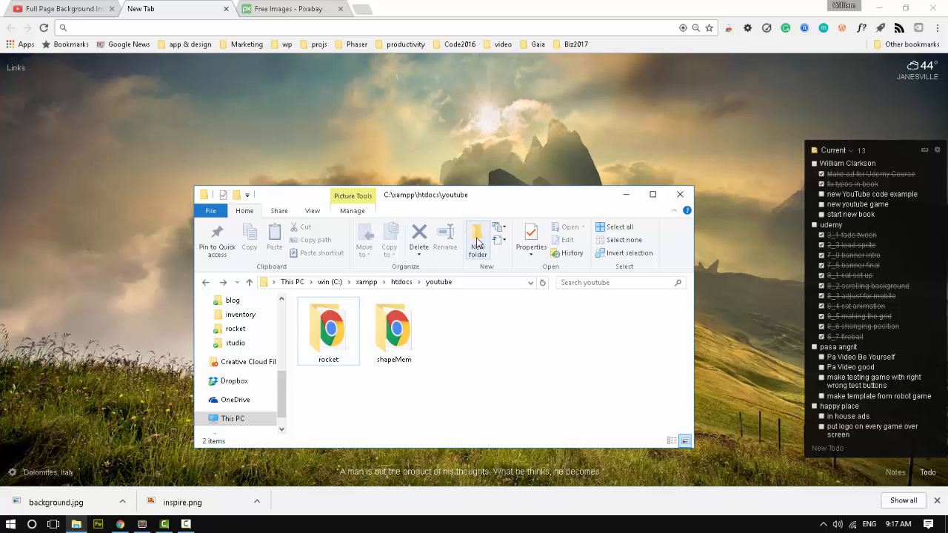
mouse_move(477, 240)
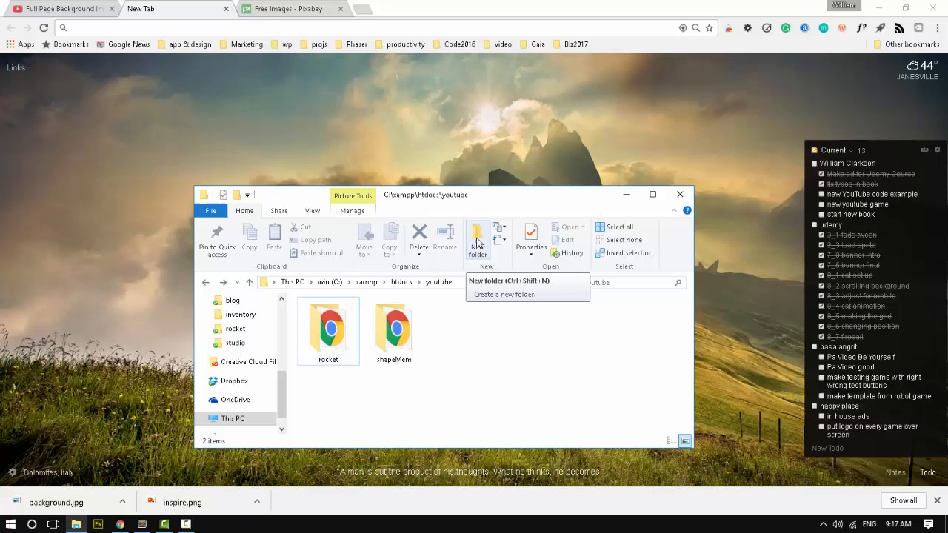
left_click(477, 240)
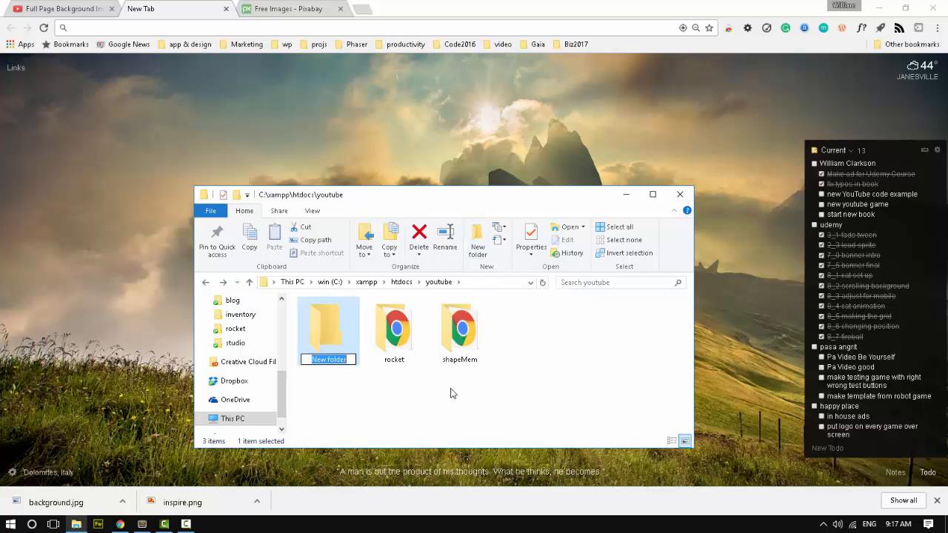
type("fullPageBackground")
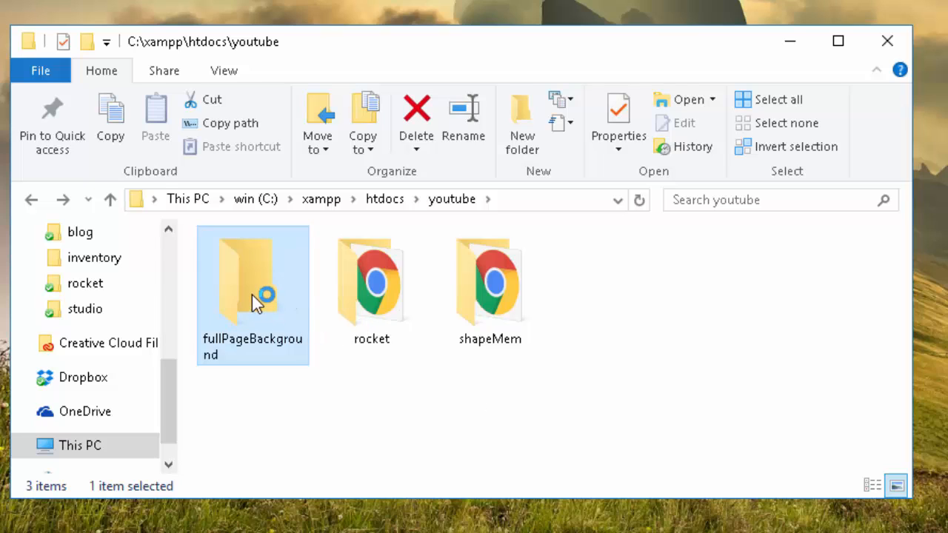
double_click(252, 281)
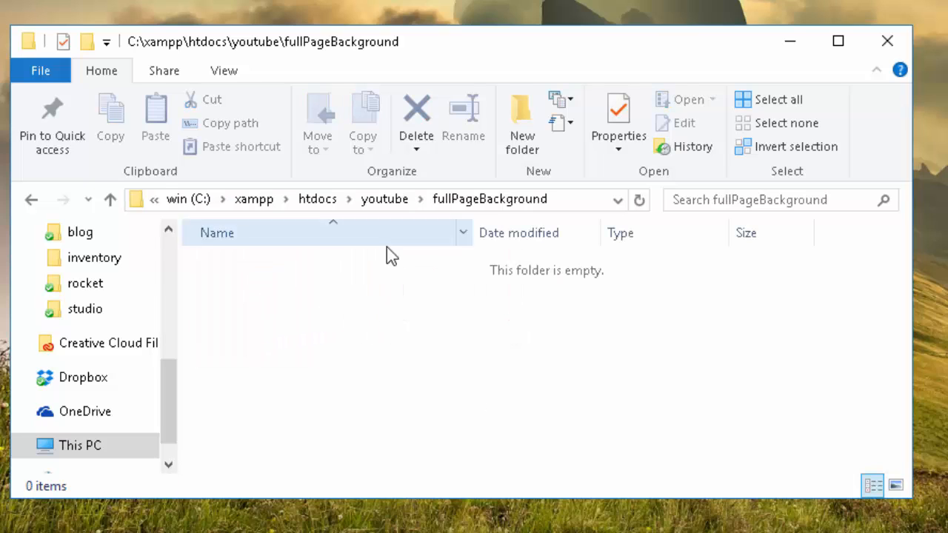
- Create empty images and css subfolders inside fullPageBackground
left_click(522, 119)
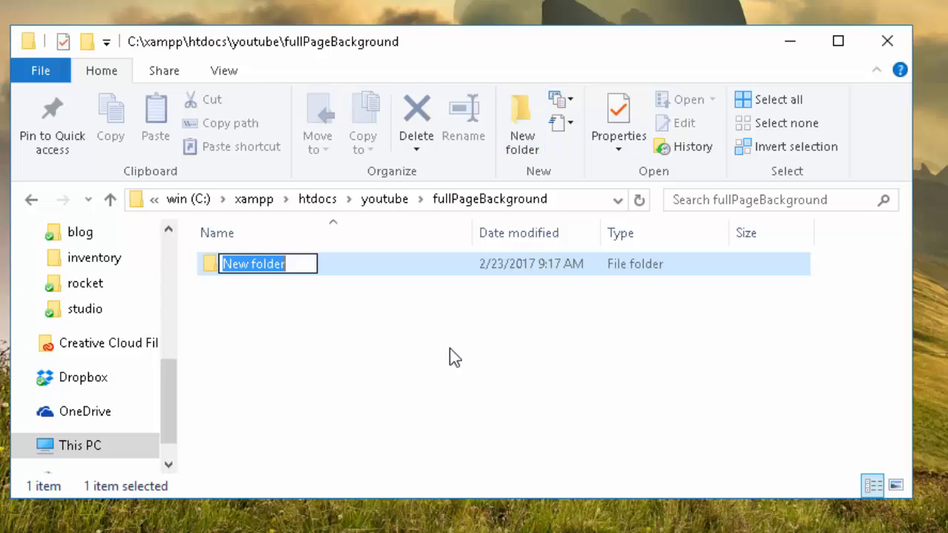
type("images")
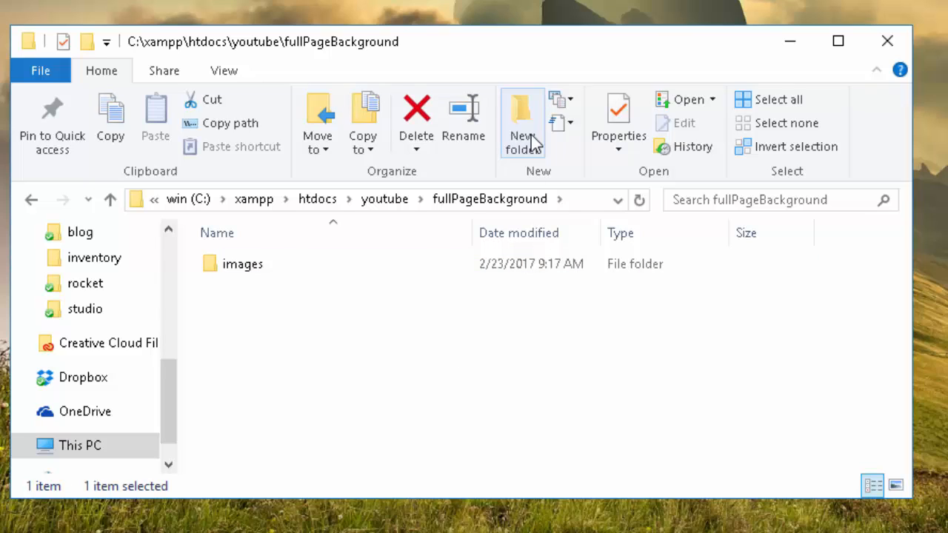
type("cs")
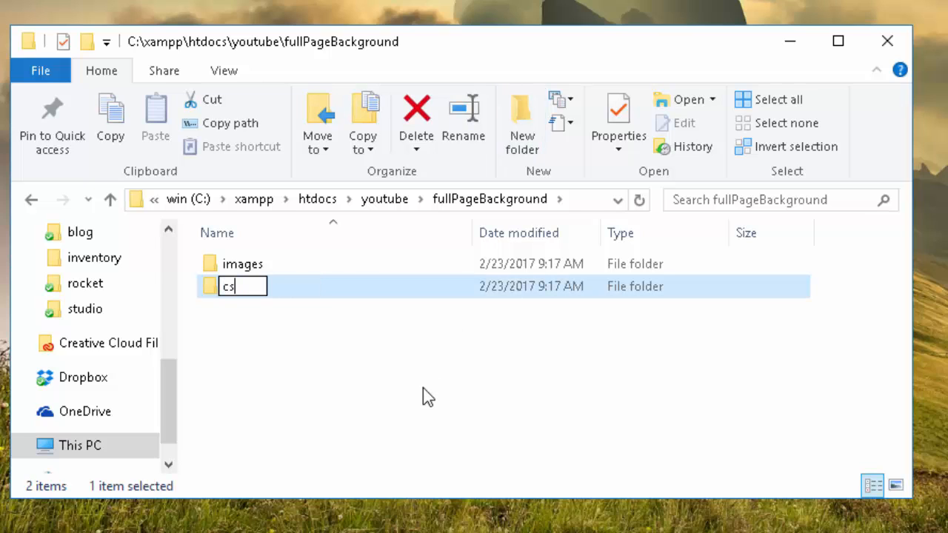
type("s")
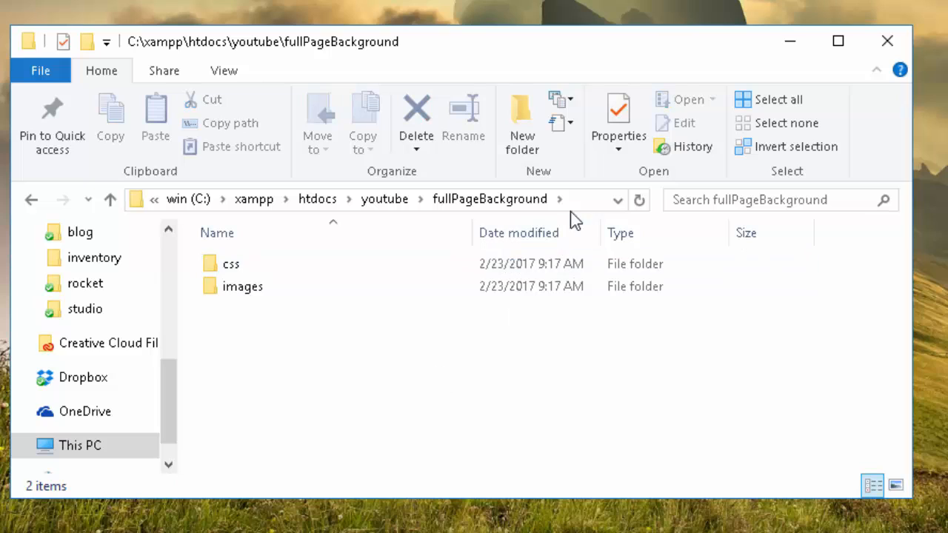
- Open the fullPageBackground folder as the Sublime Text project
left_click(370, 200)
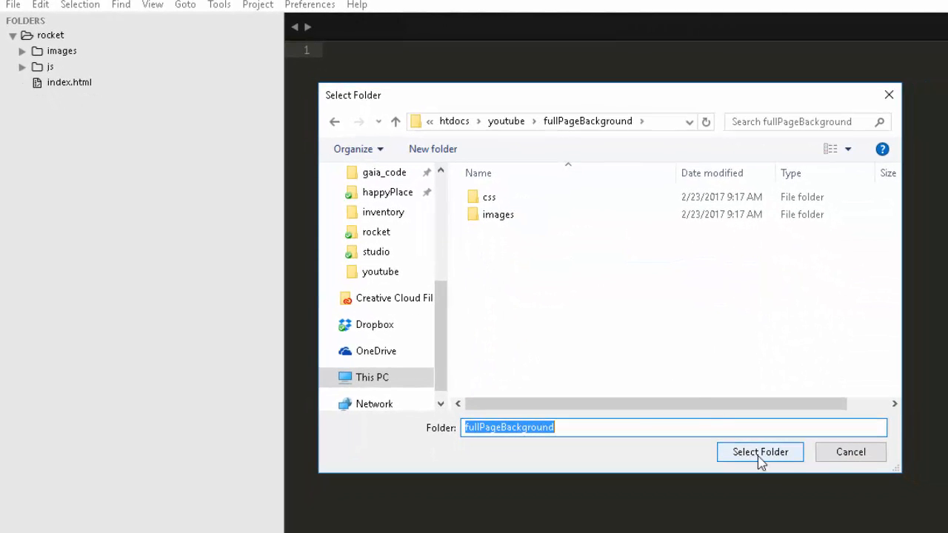
left_click(758, 452)
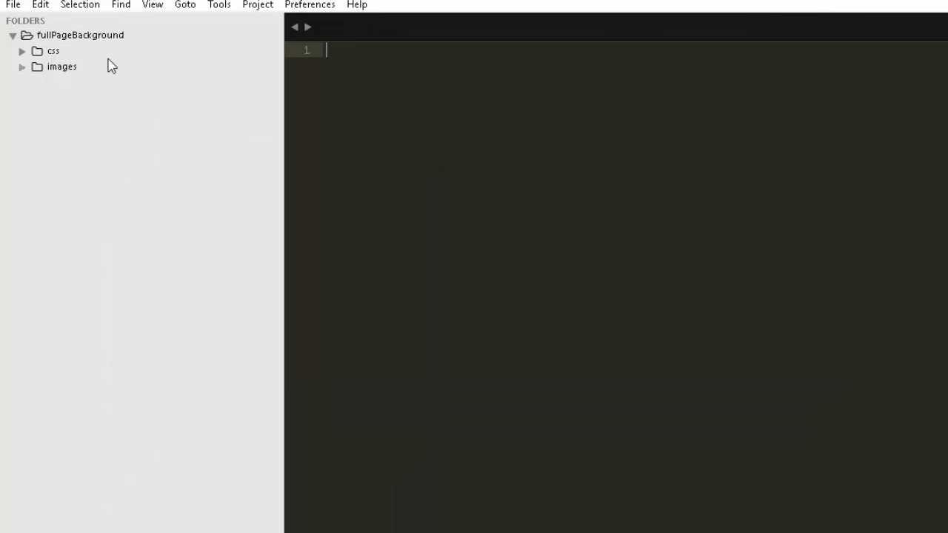
- Create index.html with an html-expanded page skeleton, then add a style.css file
right_click(80, 35)
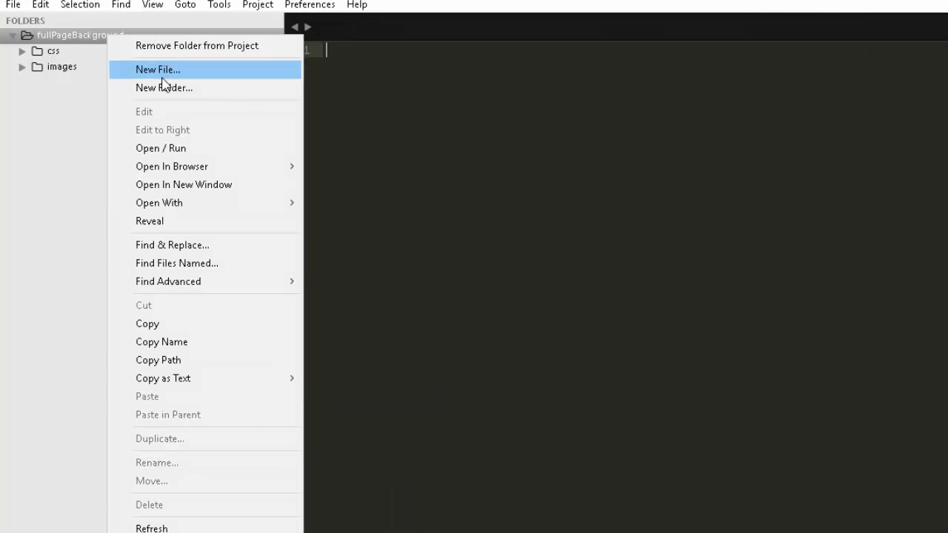
left_click(157, 70)
type("html")
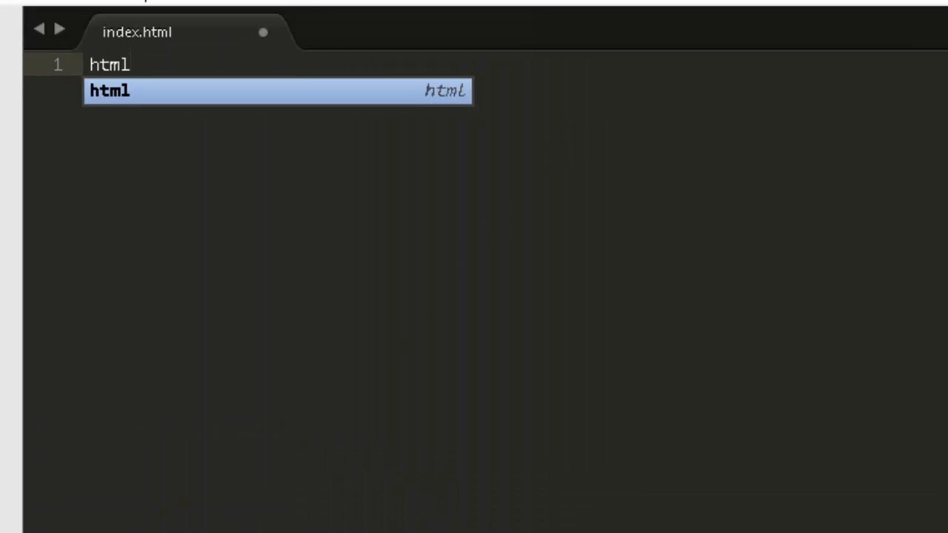
key("Tab")
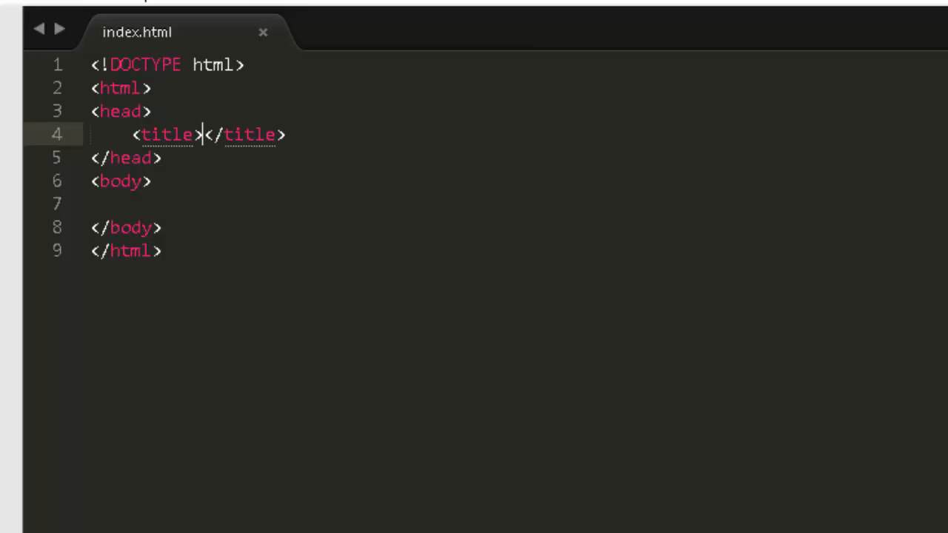
left_click(148, 181)
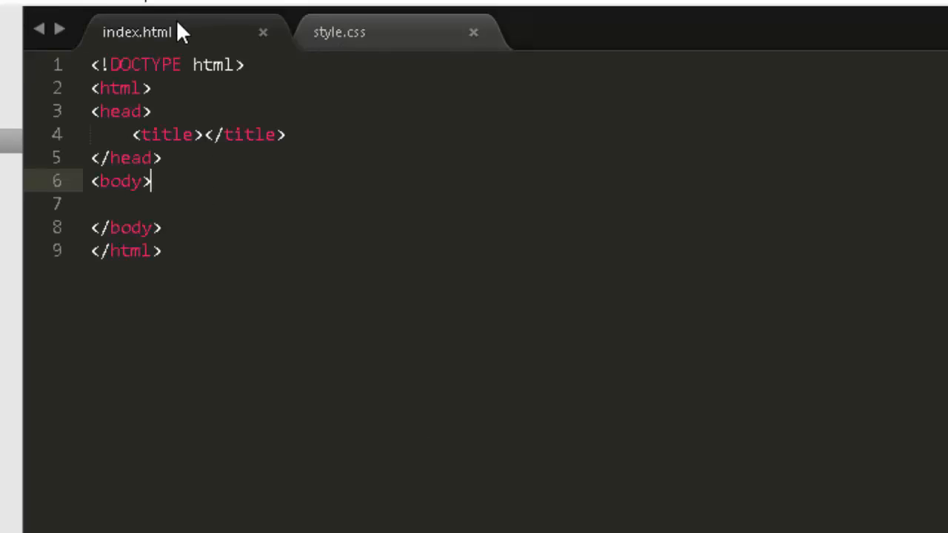
- Add <link rel="stylesheet" type="text/css" href="css/style.css"> below the title in the head
left_click(284, 135)
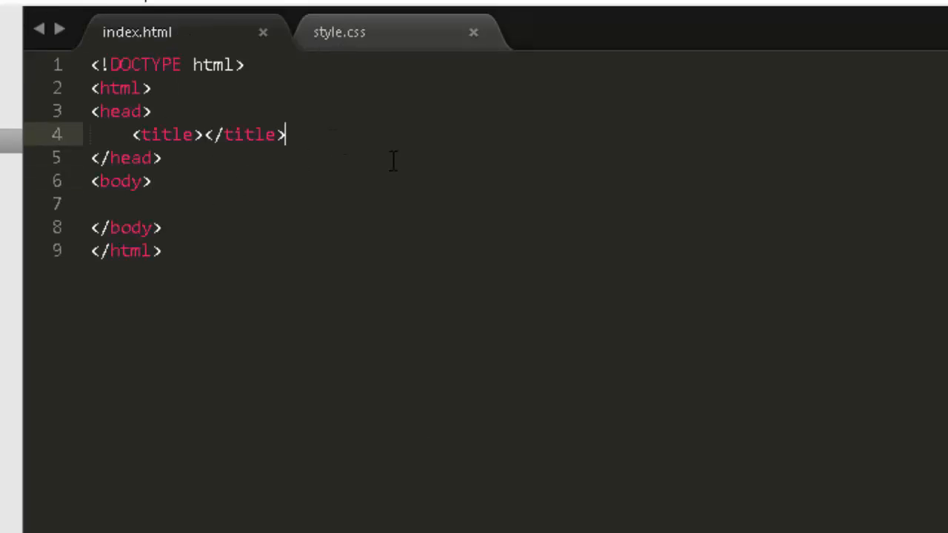
key("enter")
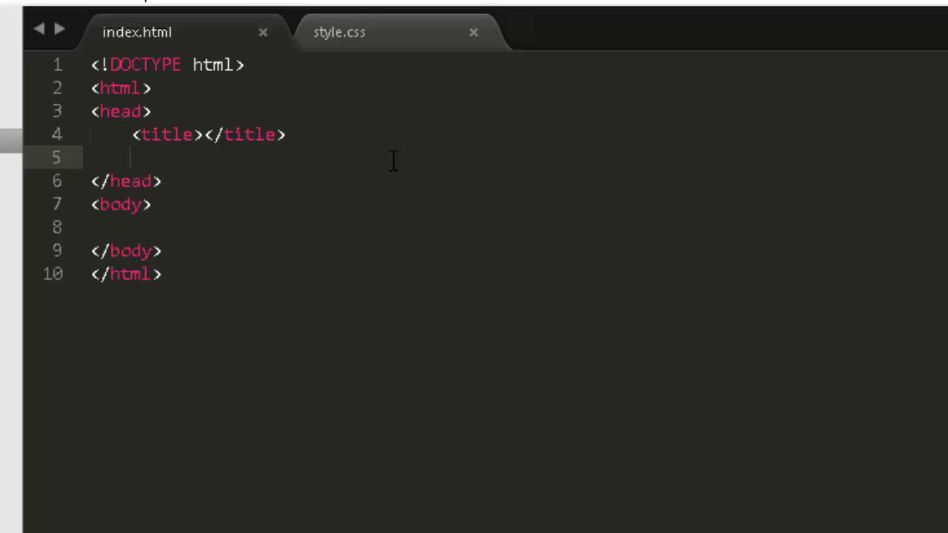
type("<link rel=\"stylesheet\" type=\"text/css\" href=\"\">")
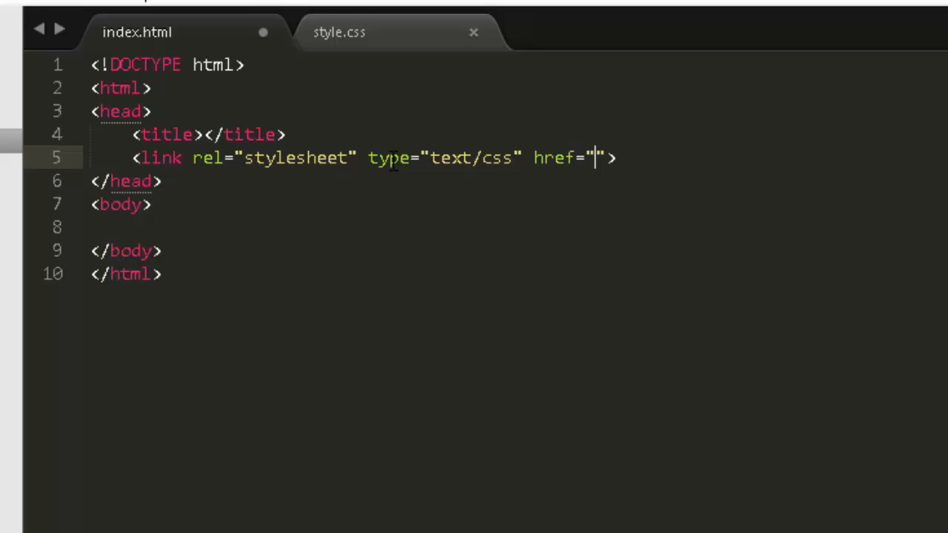
left_click(284, 133)
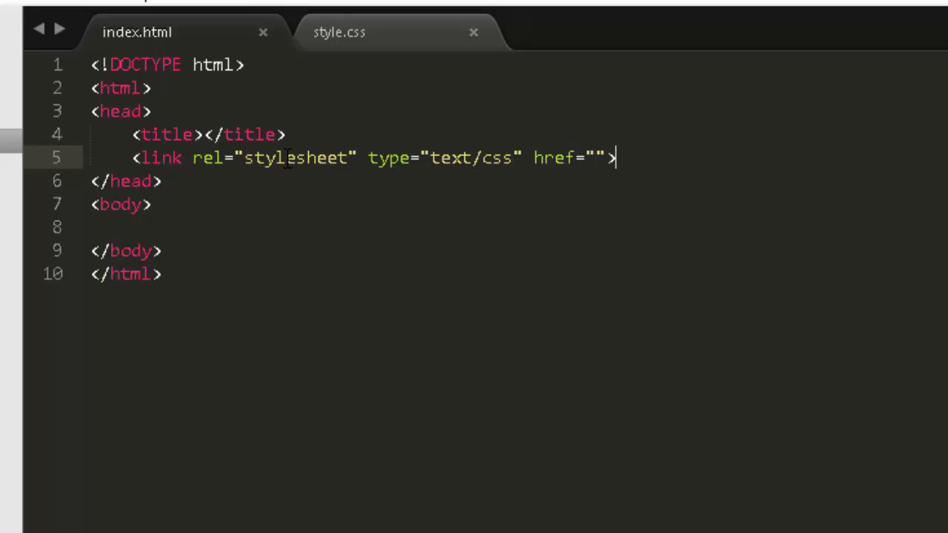
double_click(388, 157)
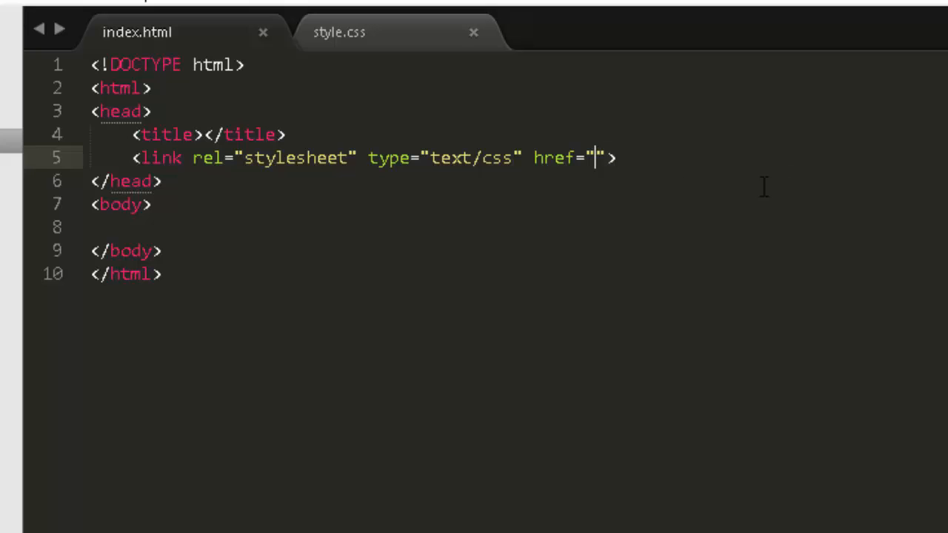
type("css/")
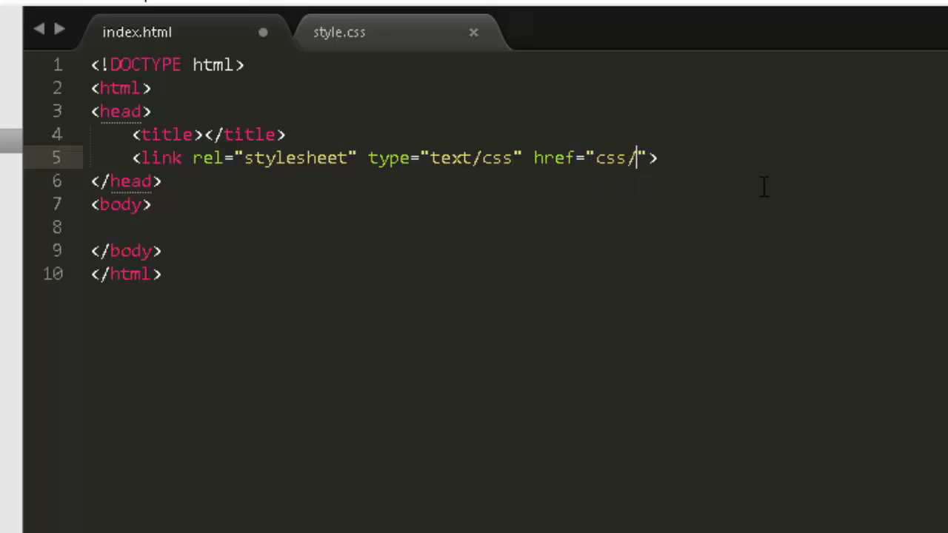
type("styl")
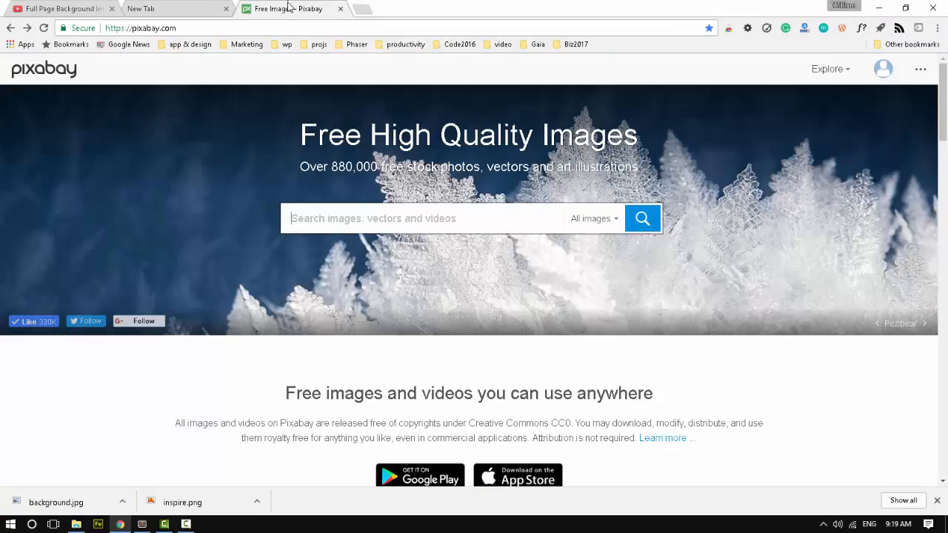
- Search Pixabay for landscape and bring up download options for the green mountain-slope photo
type("landscape")
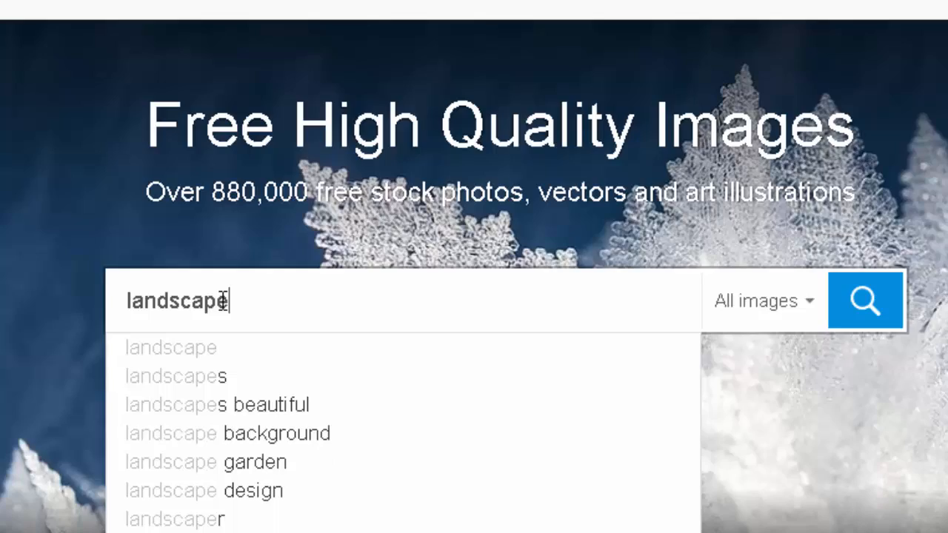
left_click(865, 300)
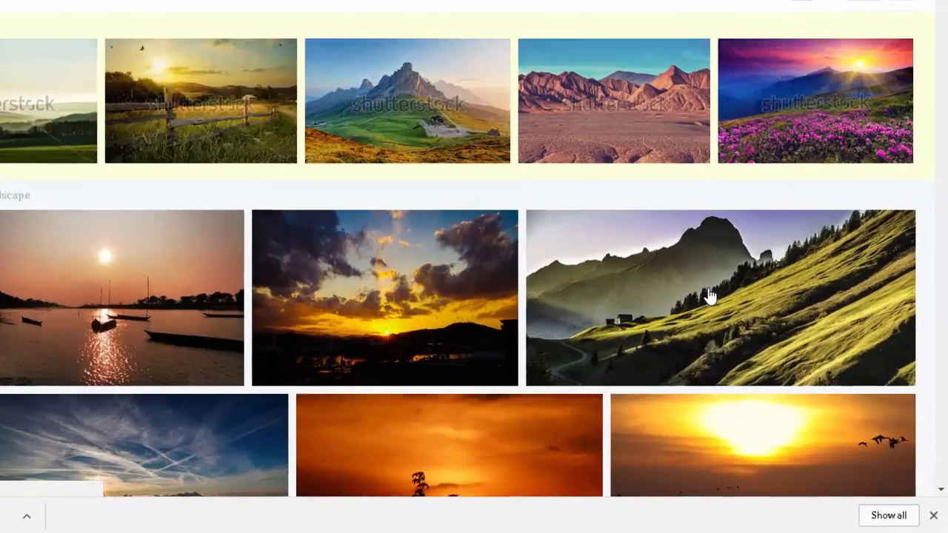
left_click(709, 296)
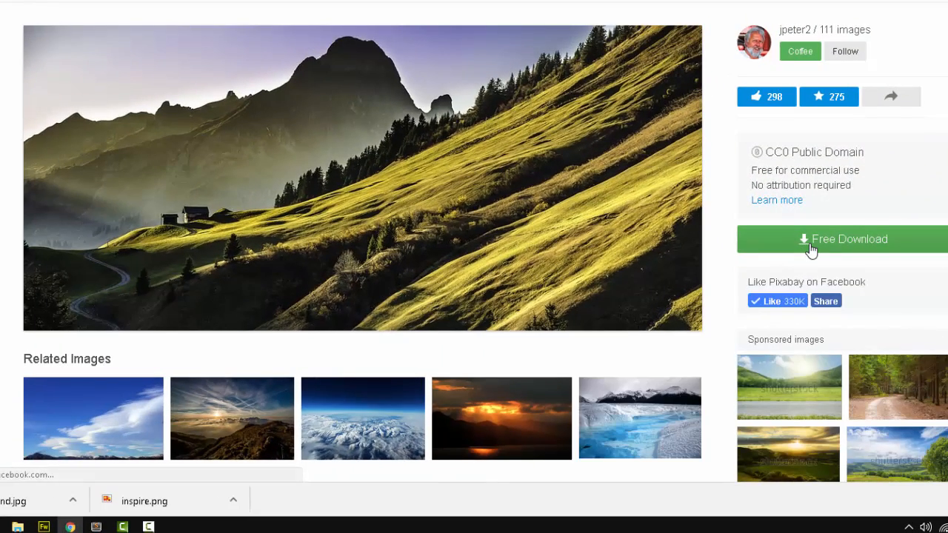
left_click(842, 238)
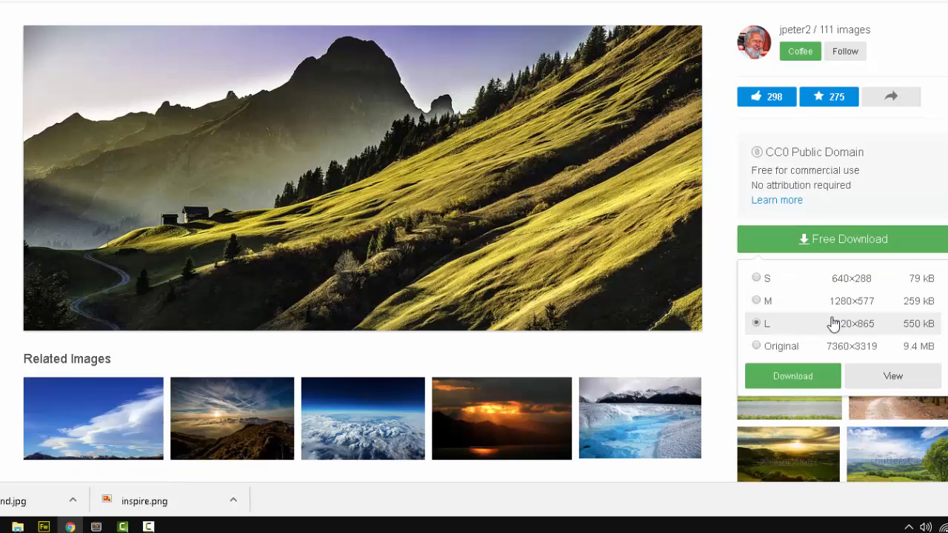
mouse_move(860, 344)
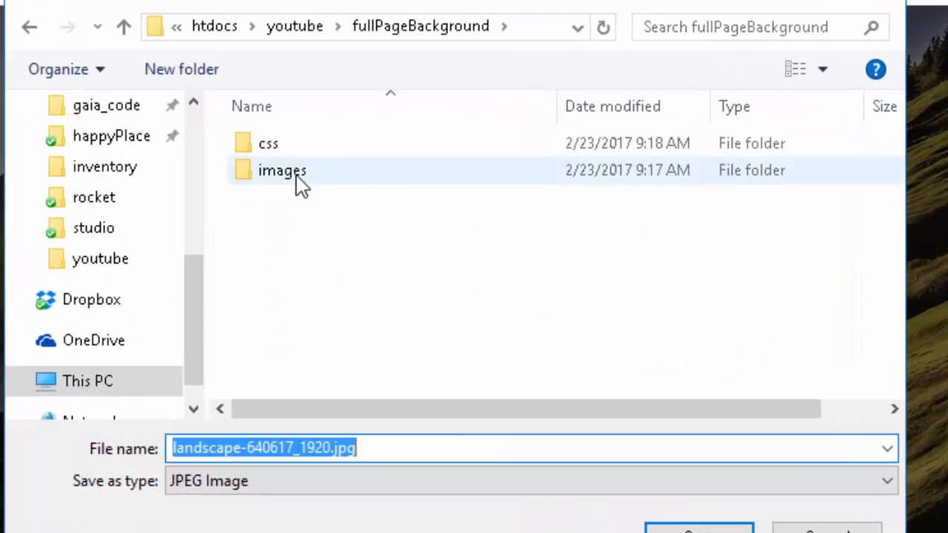
- Save the photo as background.jpg inside the project's images folder
double_click(282, 170)
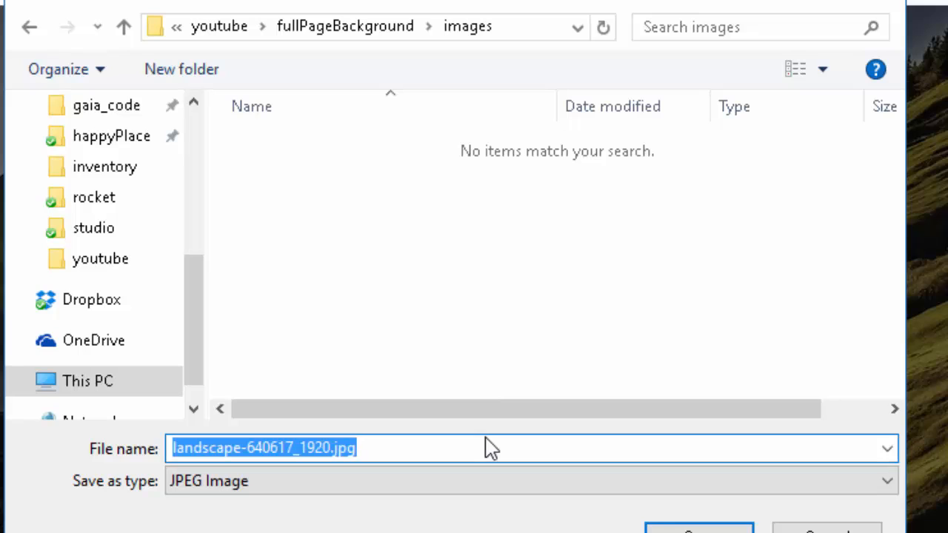
type("b")
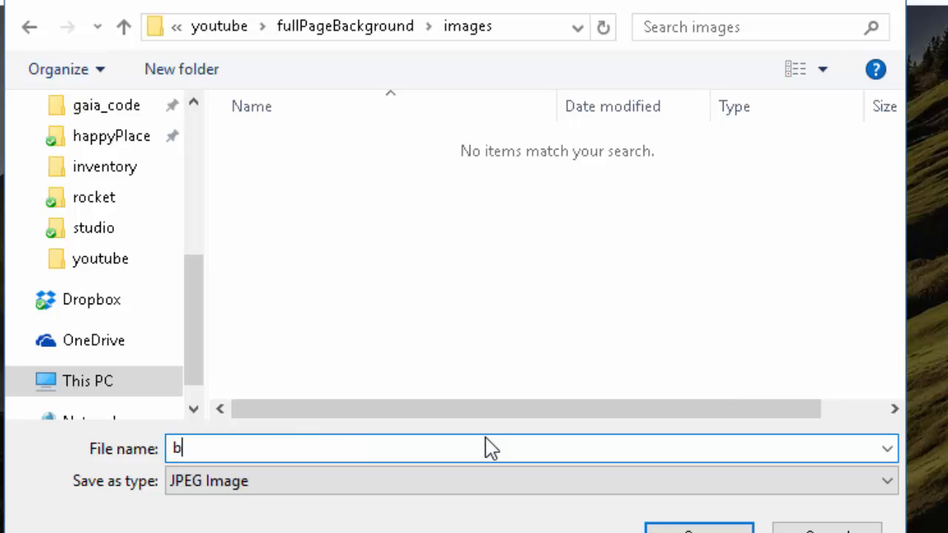
type("ackg")
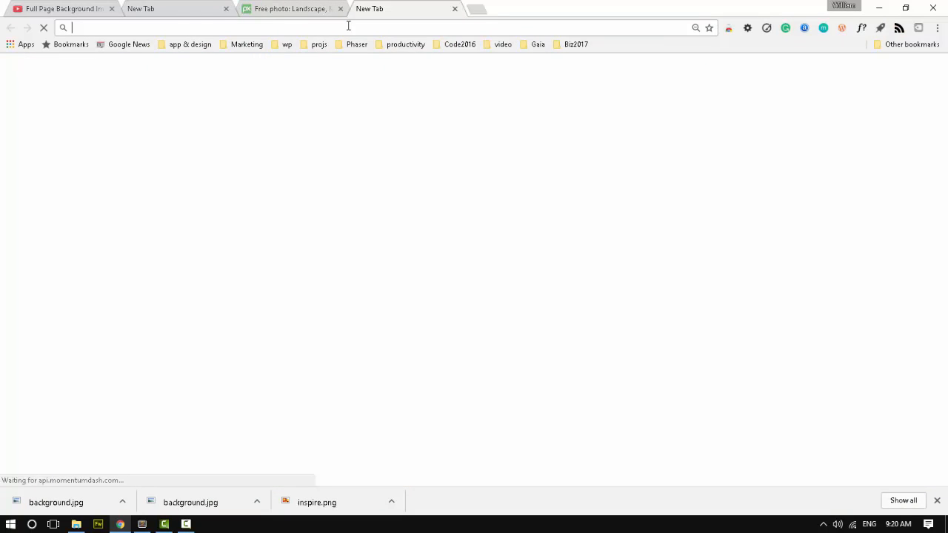
- Browse localhost/youtube to fullPageBackground, then return to the empty style.css
type("localhs")
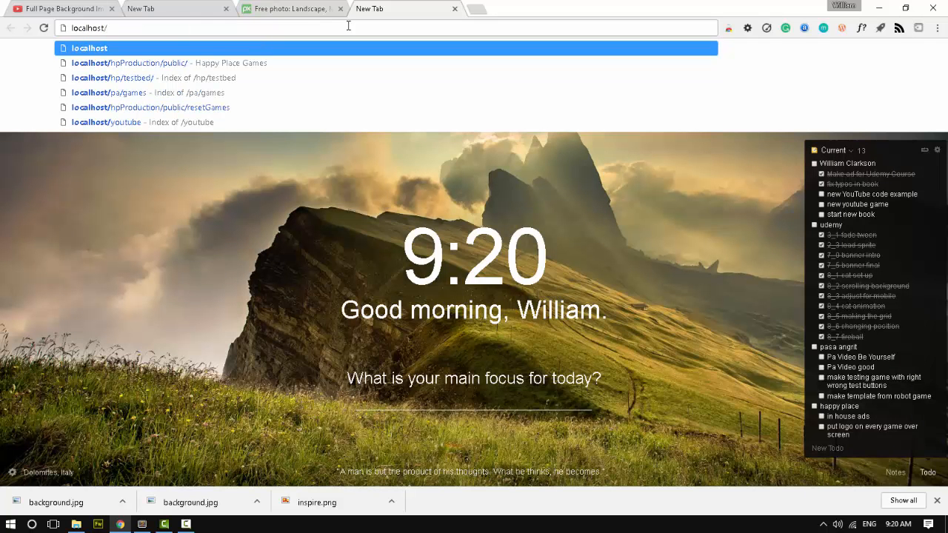
left_click(107, 121)
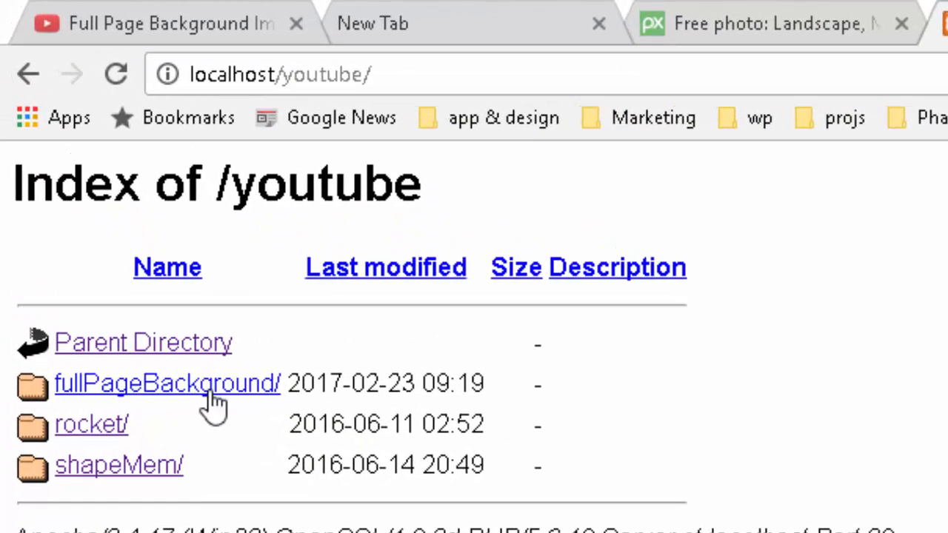
left_click(166, 383)
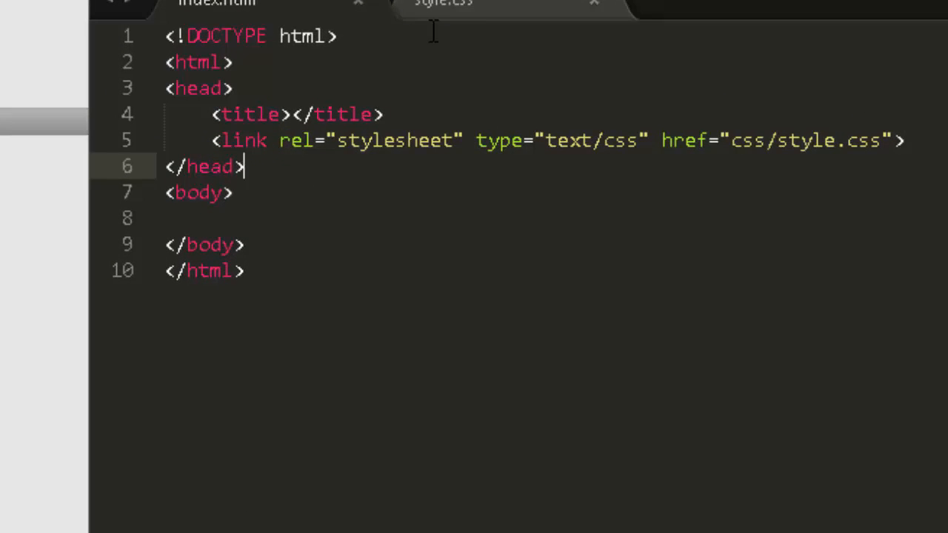
left_click(442, 3)
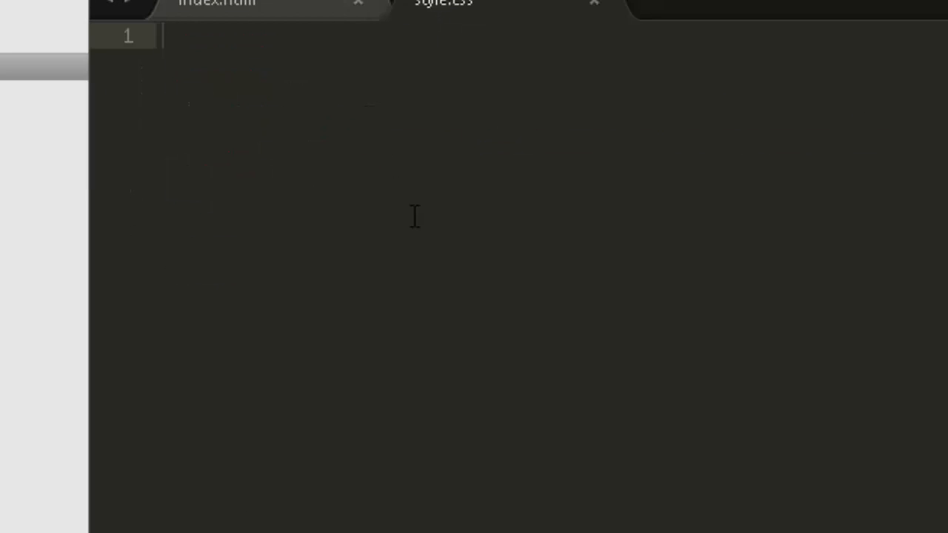
- Start a body rule with a background-image: url() declaration
type("bod")
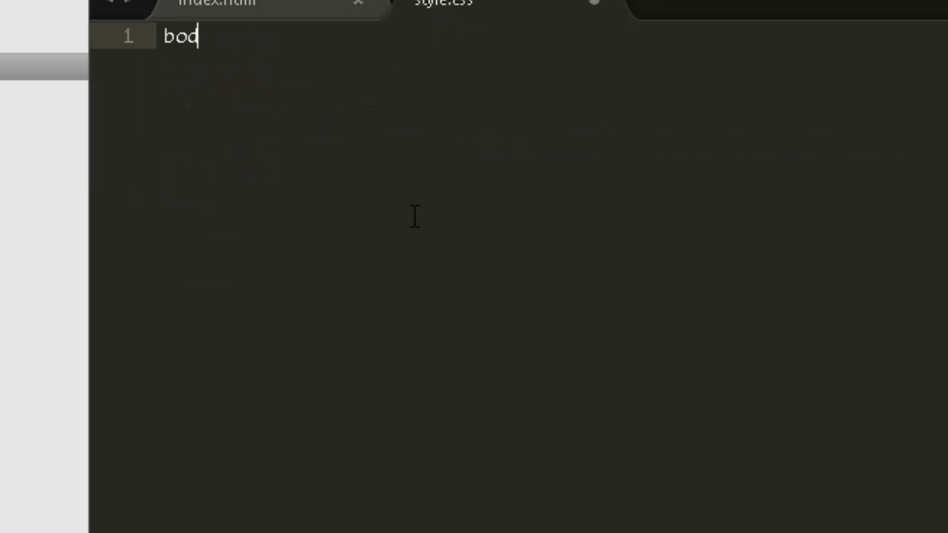
type("y{")
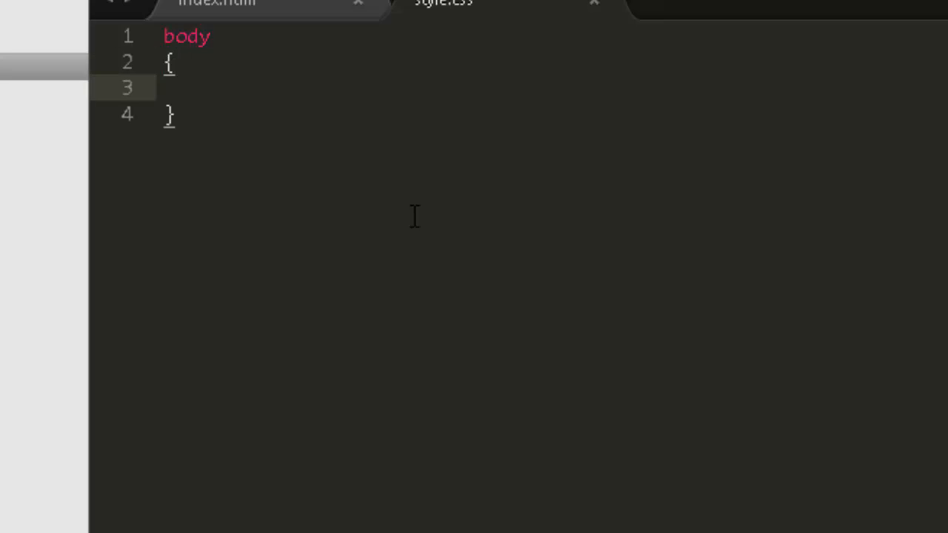
type("imag")
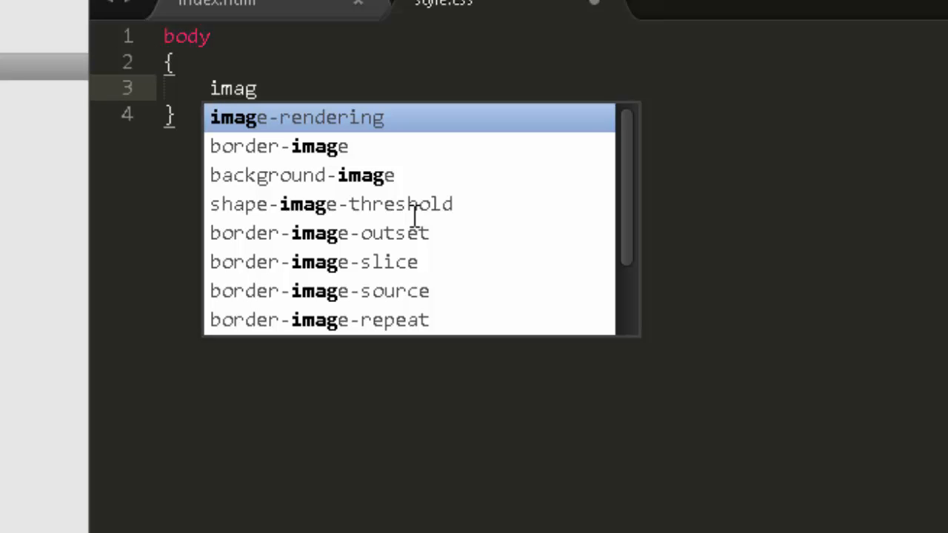
type("ba")
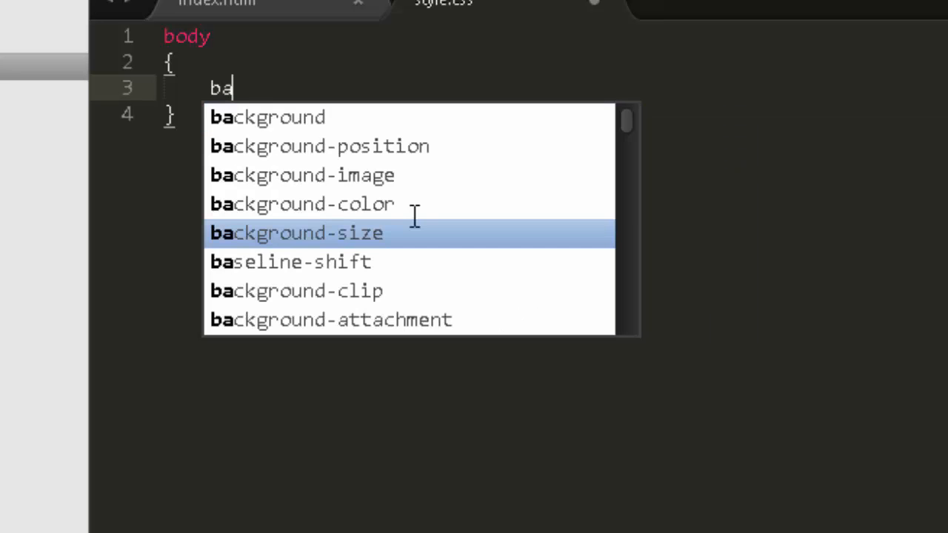
type("ckground-image:")
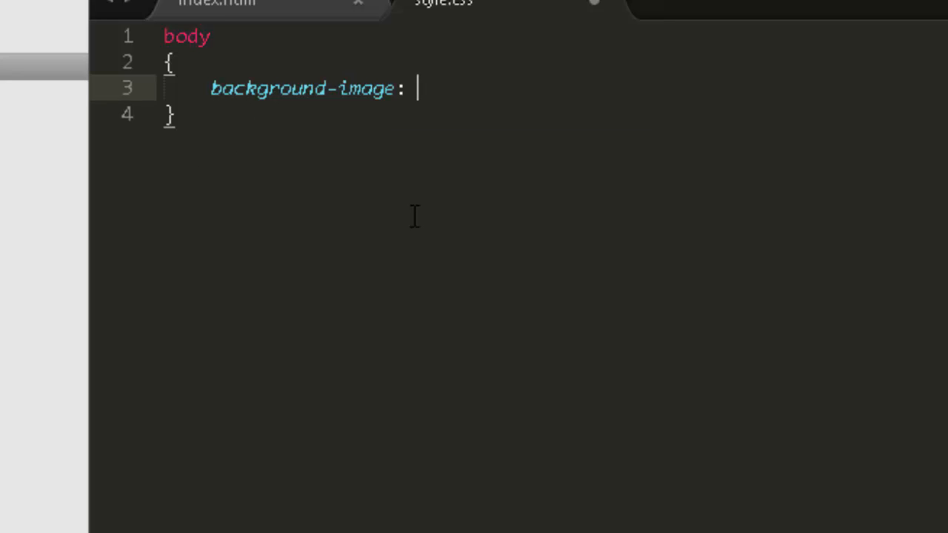
type("url")
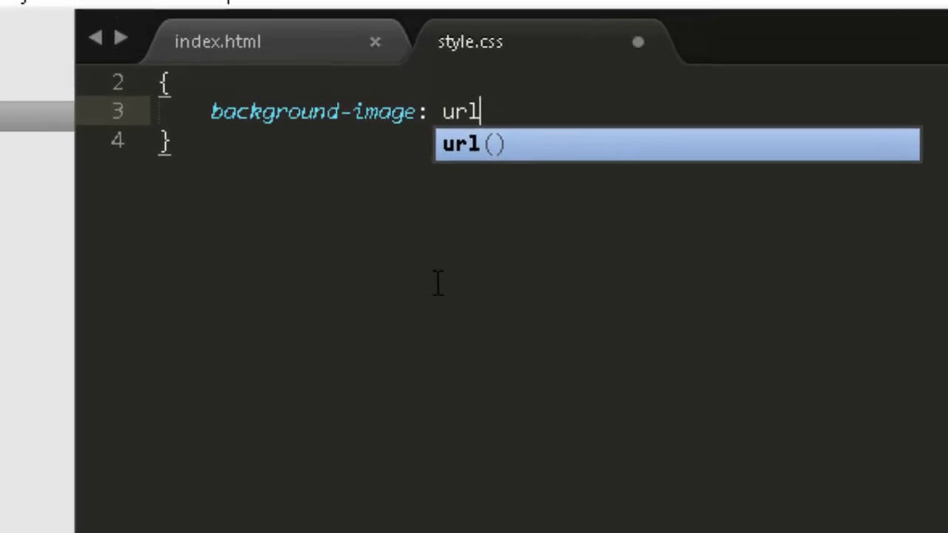
key("Tab")
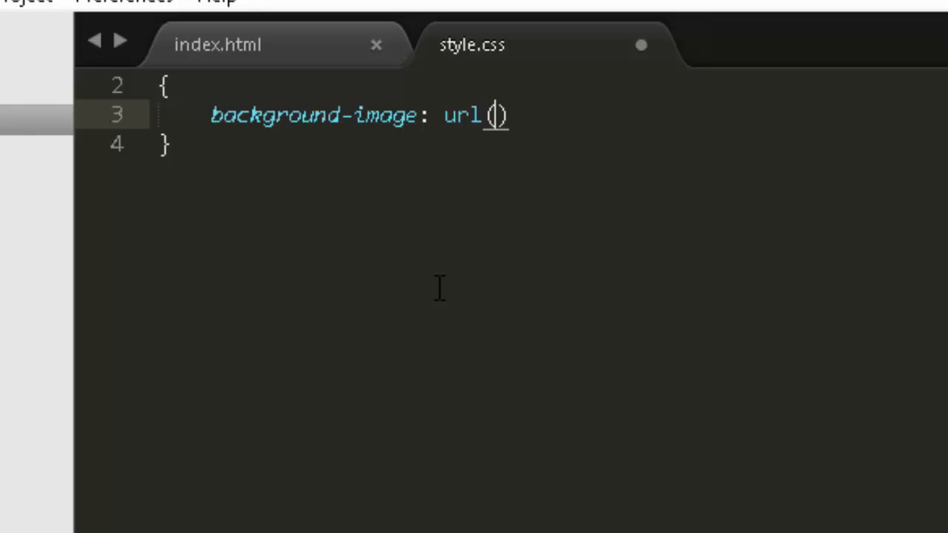
- Fill the url with "images/background.jpg"
type("\"\"")
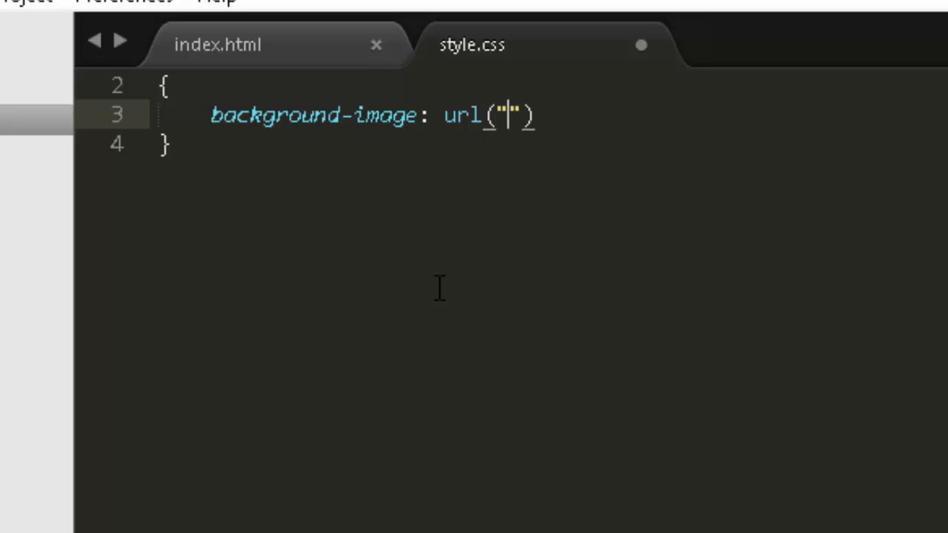
type("ima")
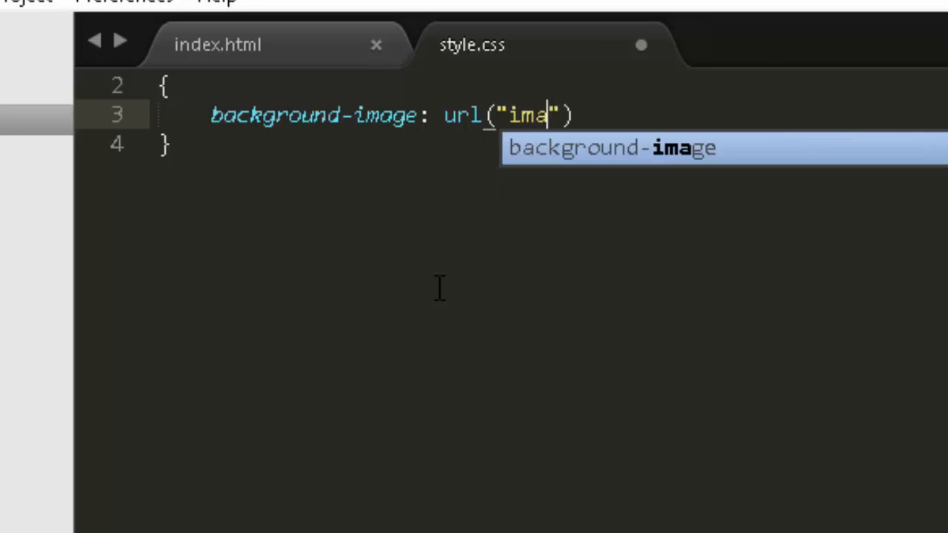
type("ges/")
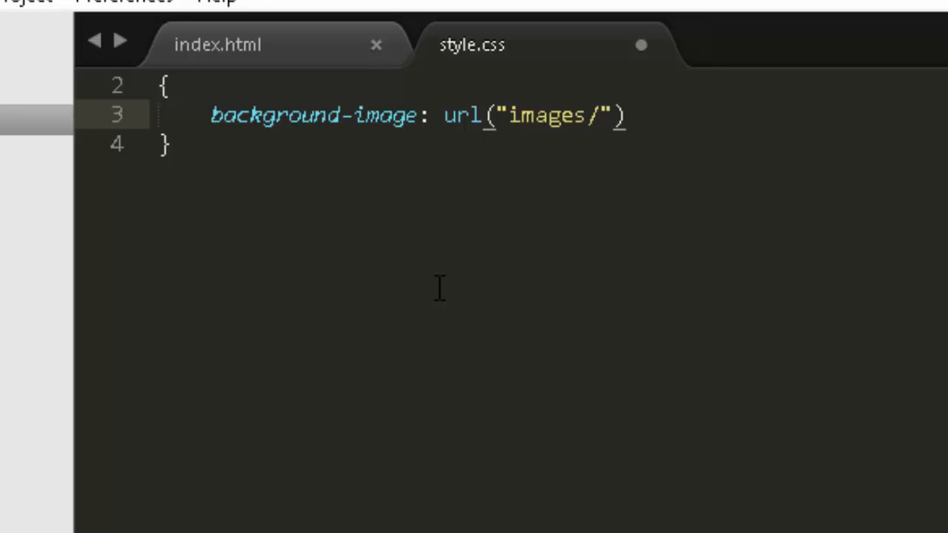
type("backg")
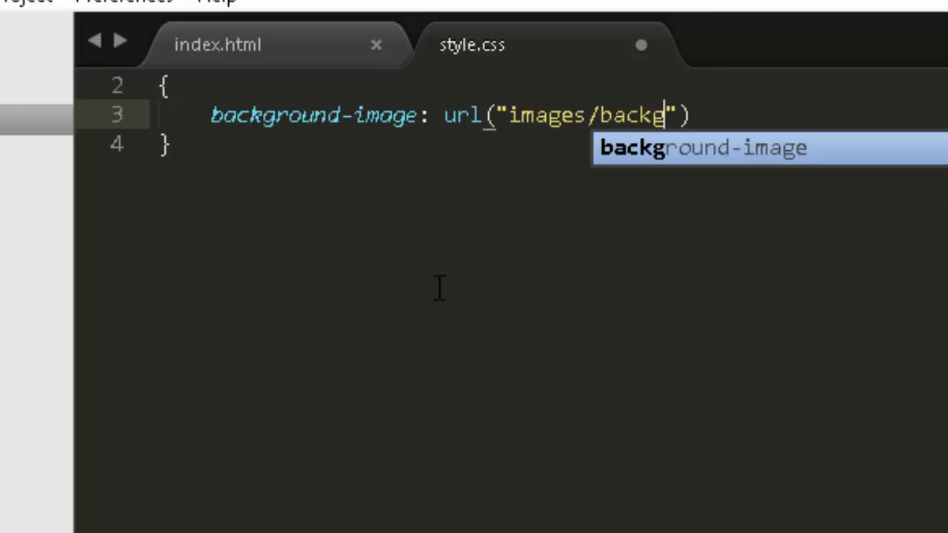
type("round.jp")
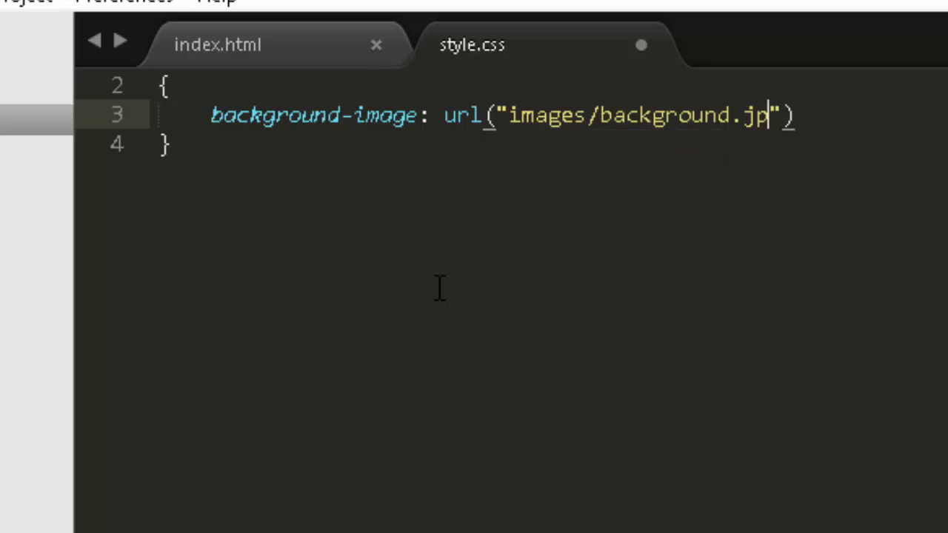
type("g")
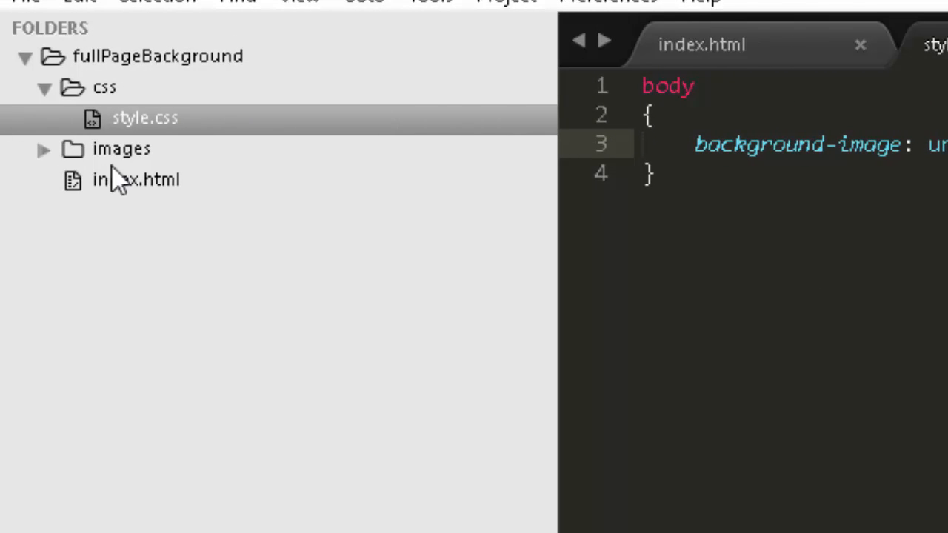
mouse_move(77, 195)
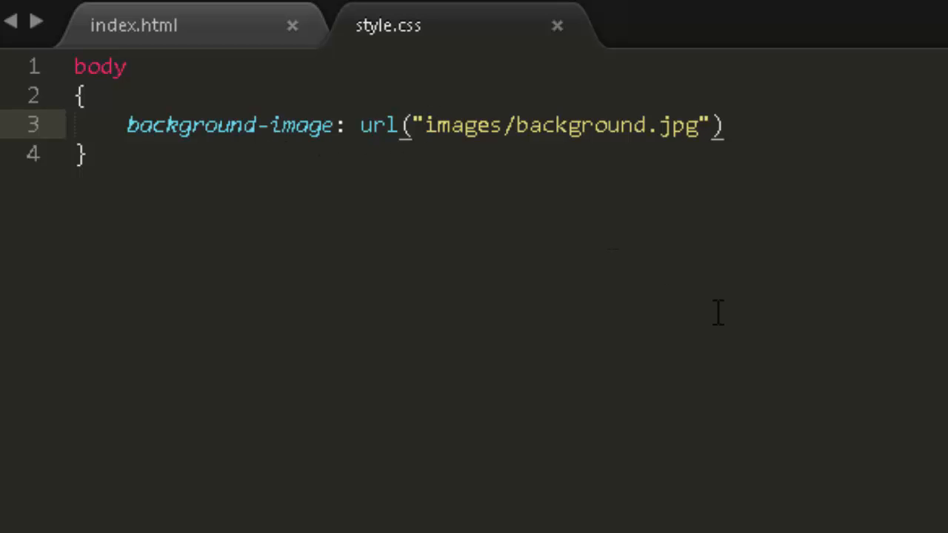
- Change the path to "../images/background.jpg" and end the declaration with a semicolon
type("../")
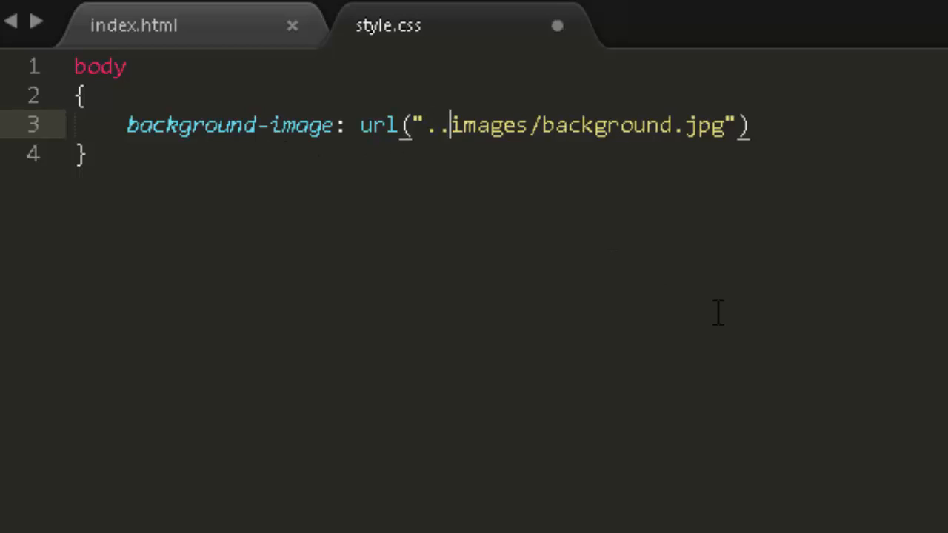
type("/")
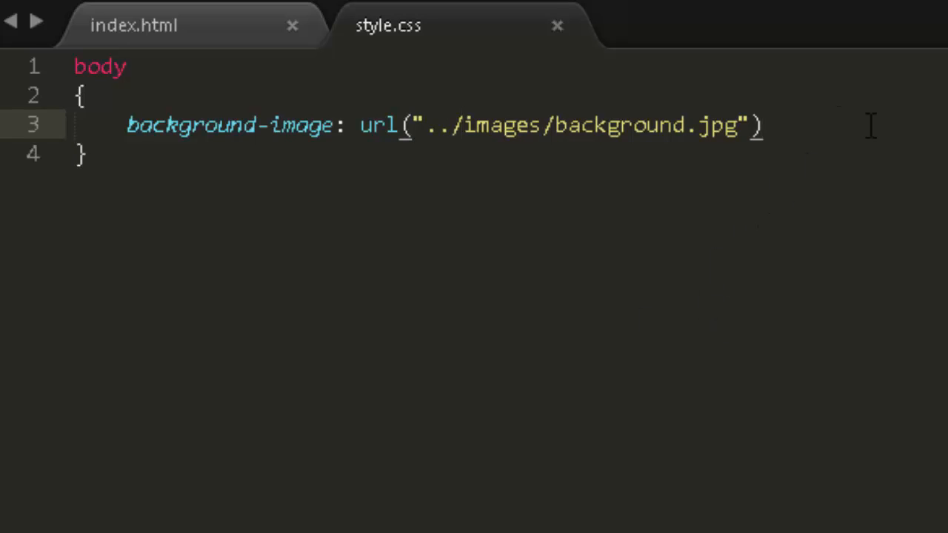
type(";")
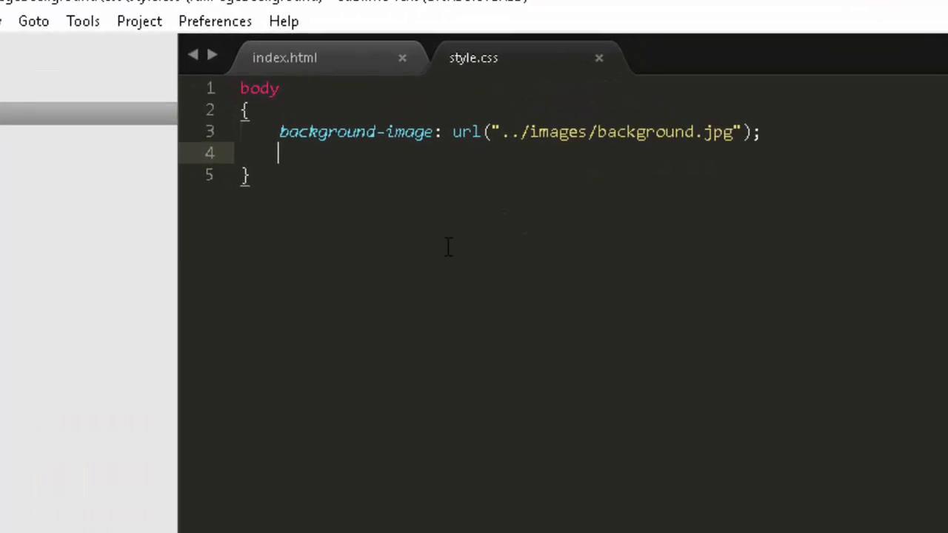
- Add background-size: cover; and background-repeat: no-repeat; to the body rule
type("background-size: cover;")
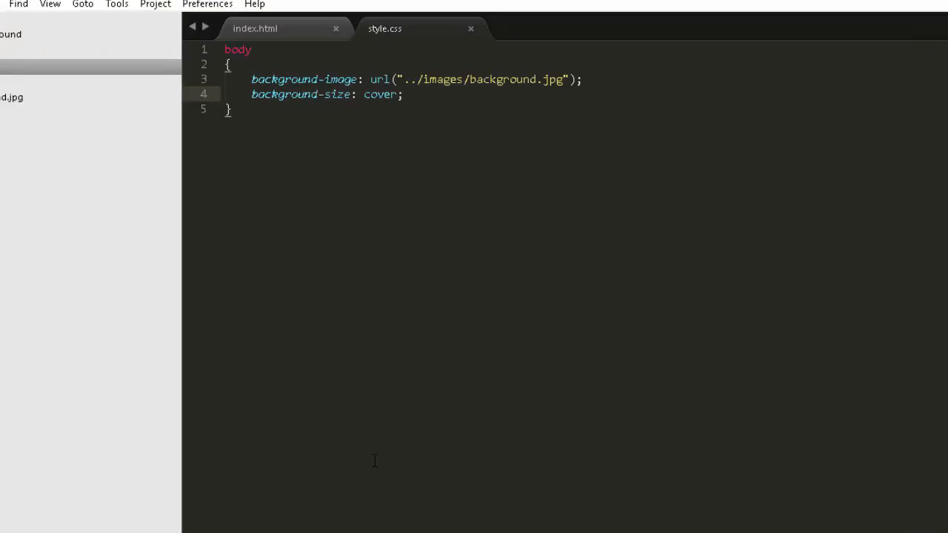
type("backg")
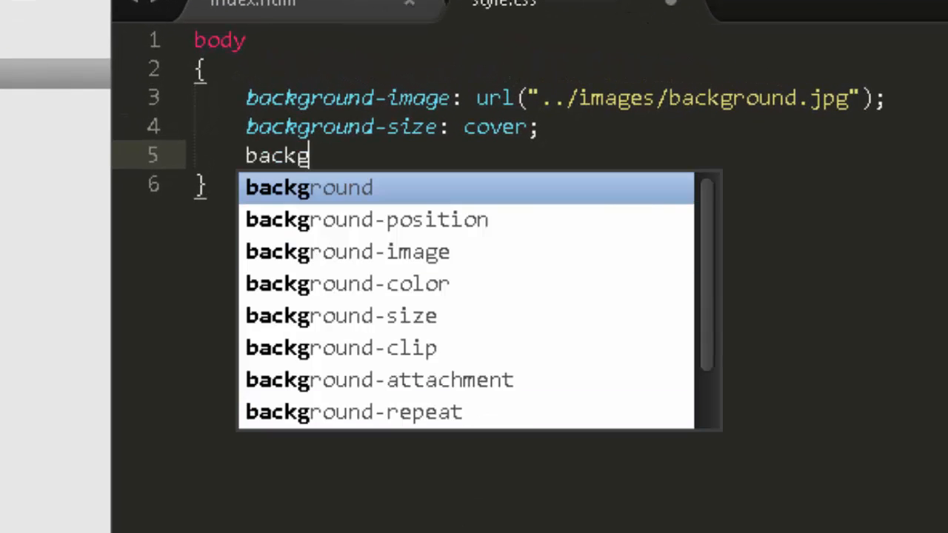
type("round-repeat:")
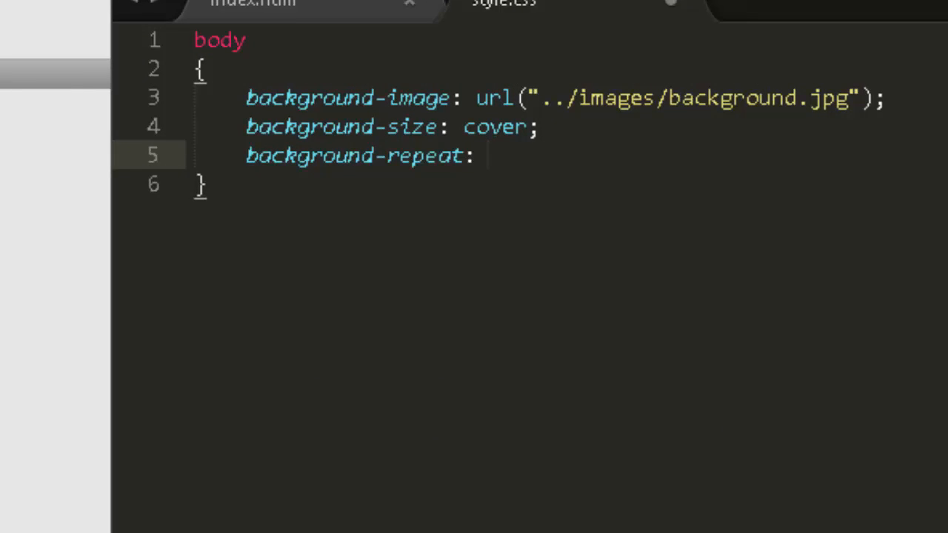
type("no-repeat;;")
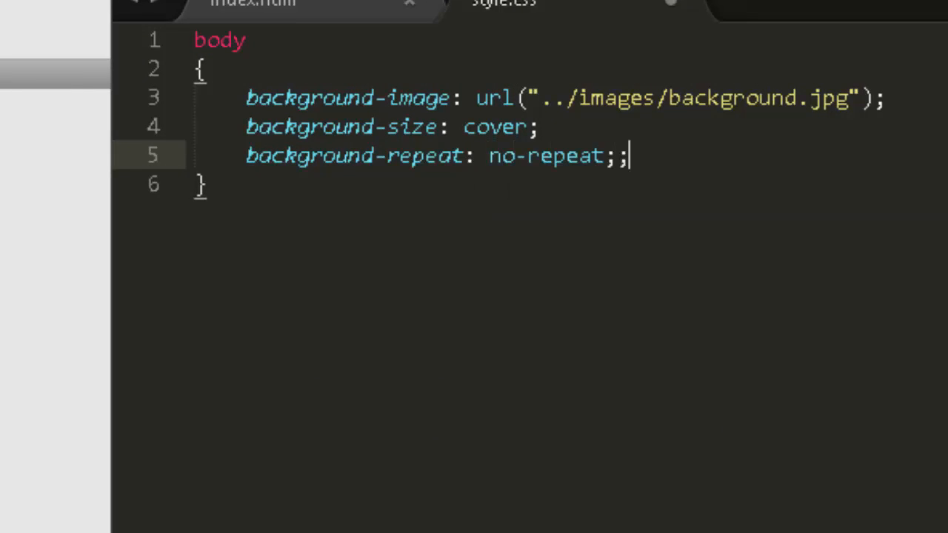
key("backspace")
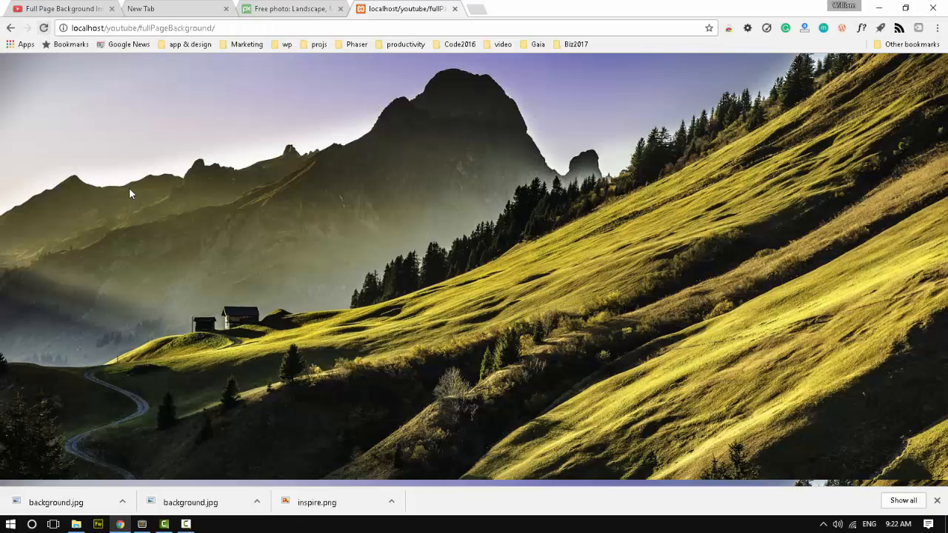
mouse_move(270, 246)
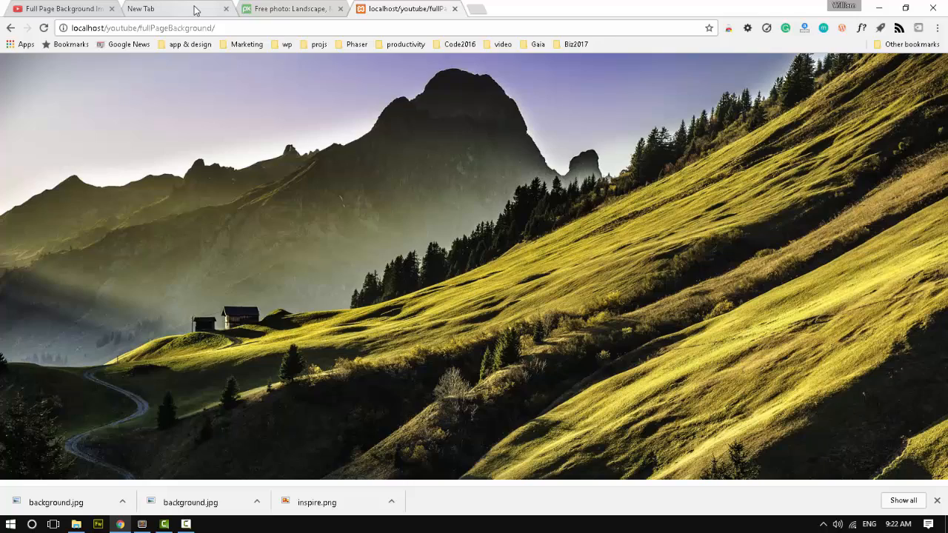
mouse_move(178, 9)
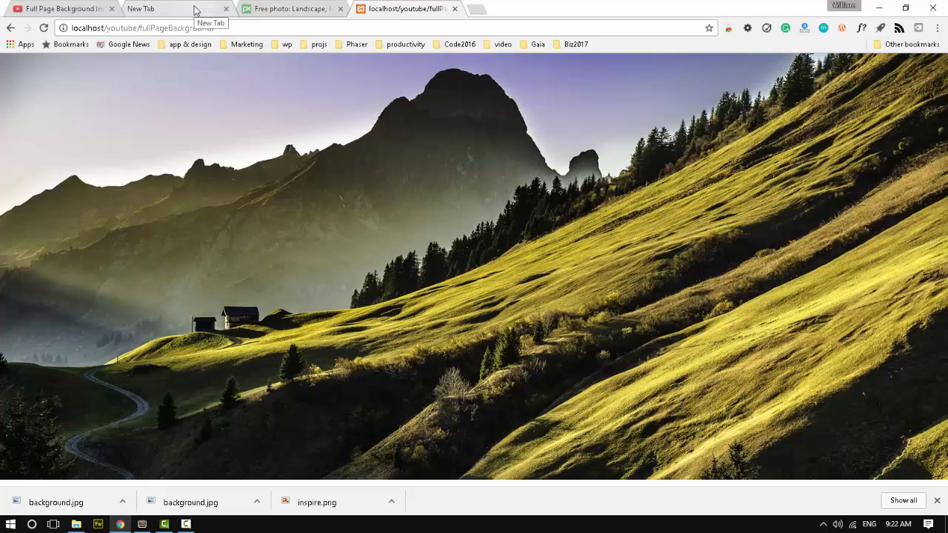
- Switch from the localhost page to Chrome's new tab page
left_click(177, 9)
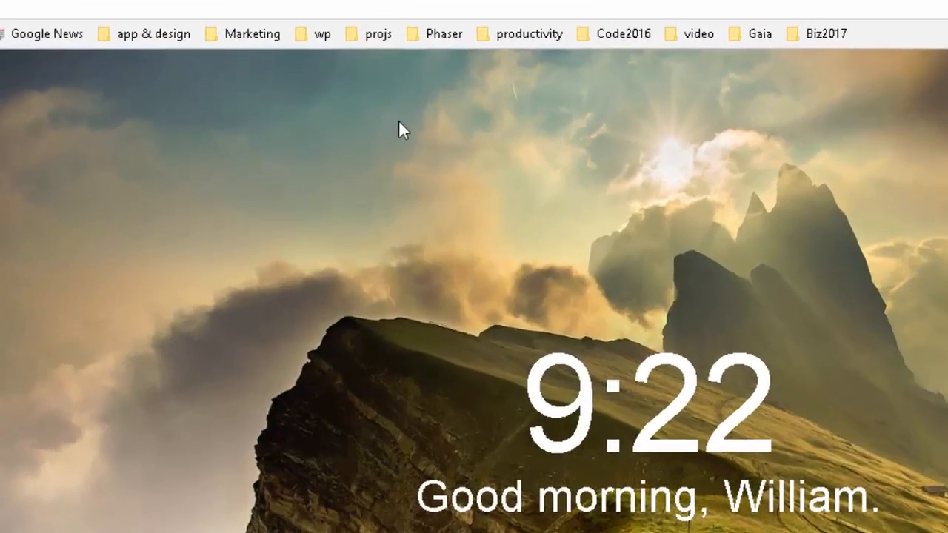
- Inspect the new tab page and locate the ul.background element's inline background-image address
right_click(403, 130)
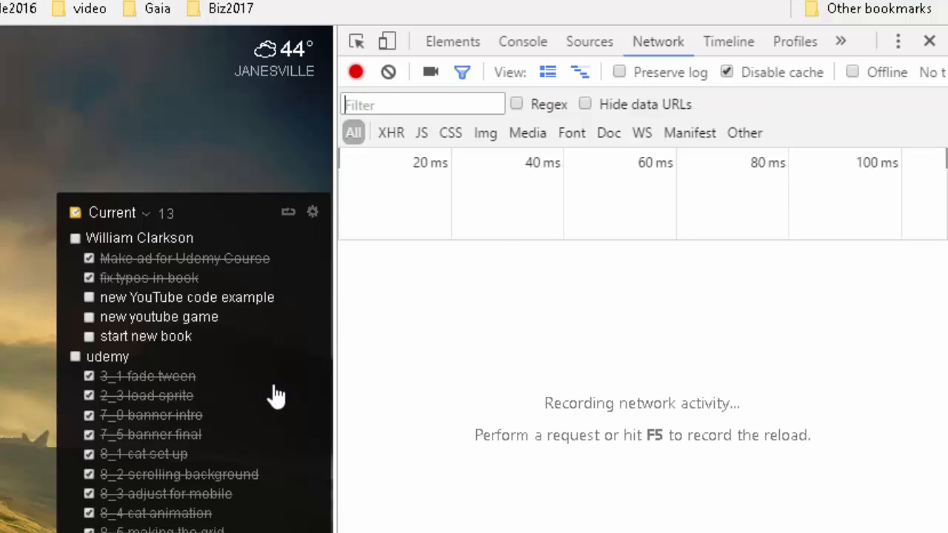
left_click(454, 42)
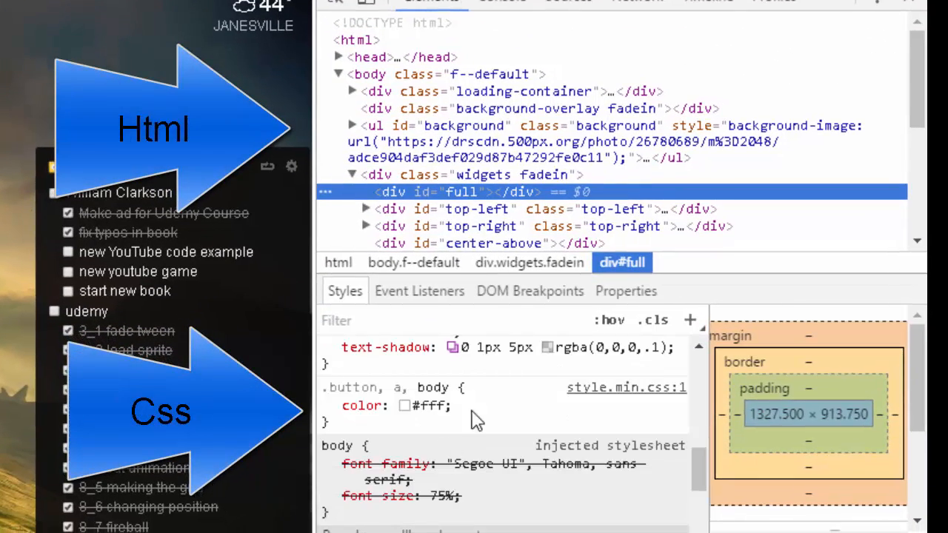
mouse_move(492, 133)
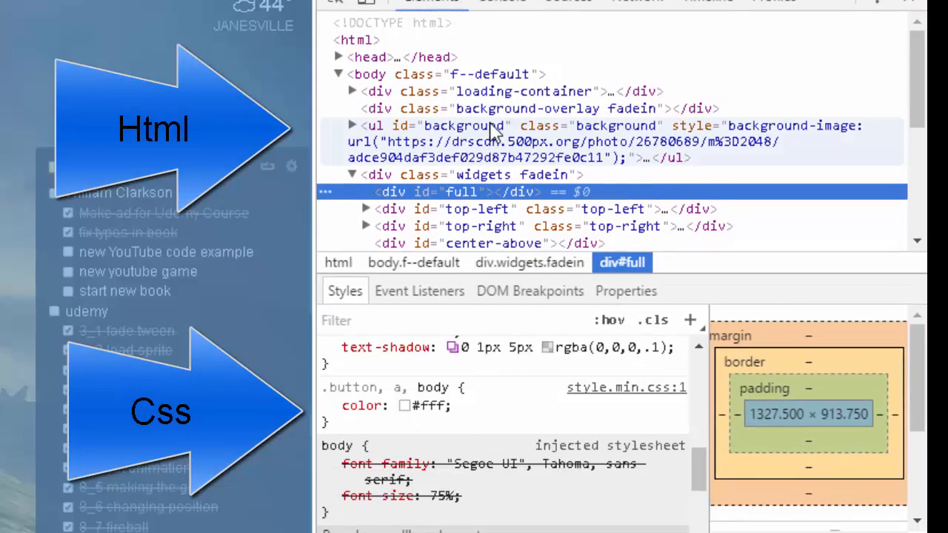
left_click(444, 125)
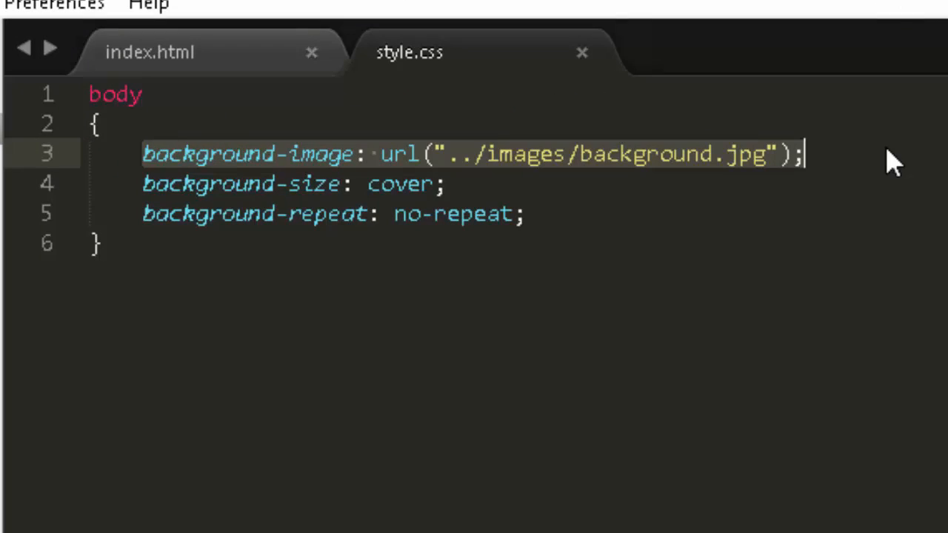
type("https://drscdn.500px.org/photo/2678068")
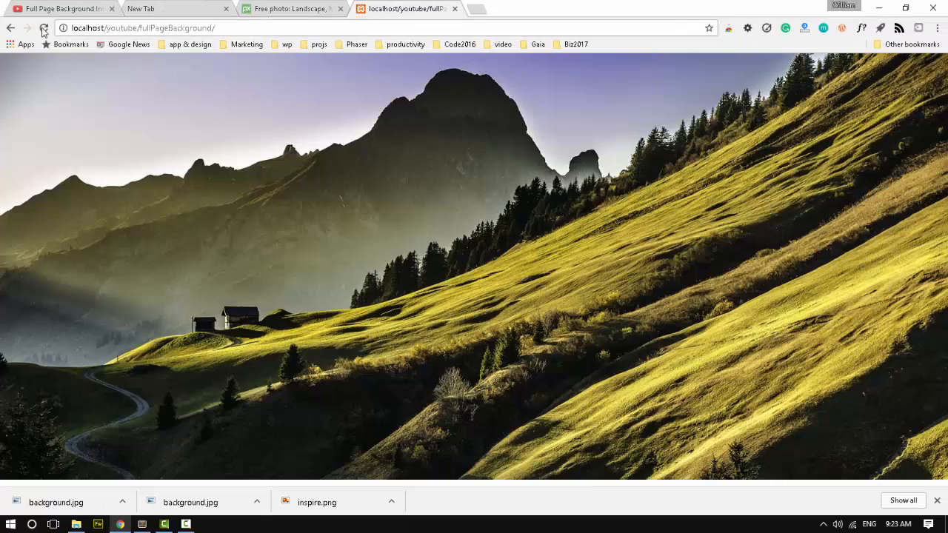
left_click(45, 27)
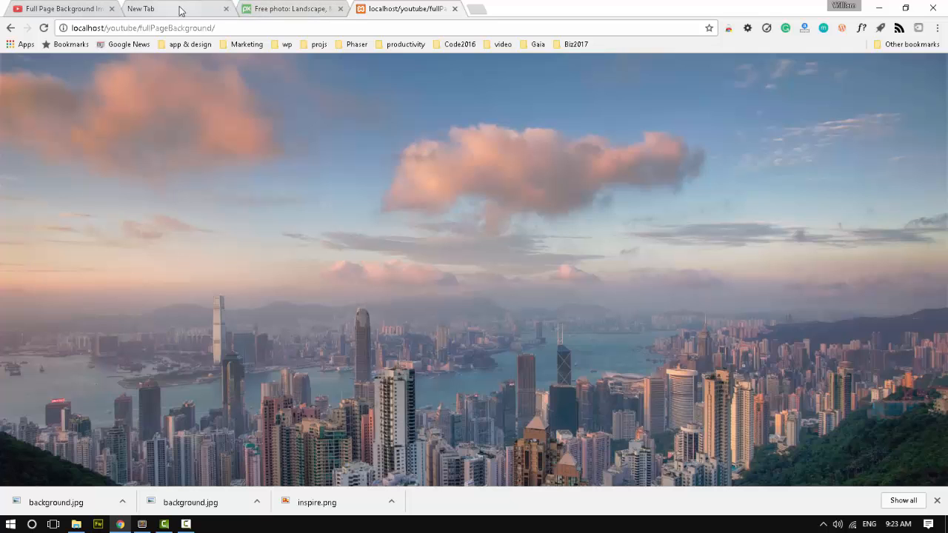
mouse_move(199, 12)
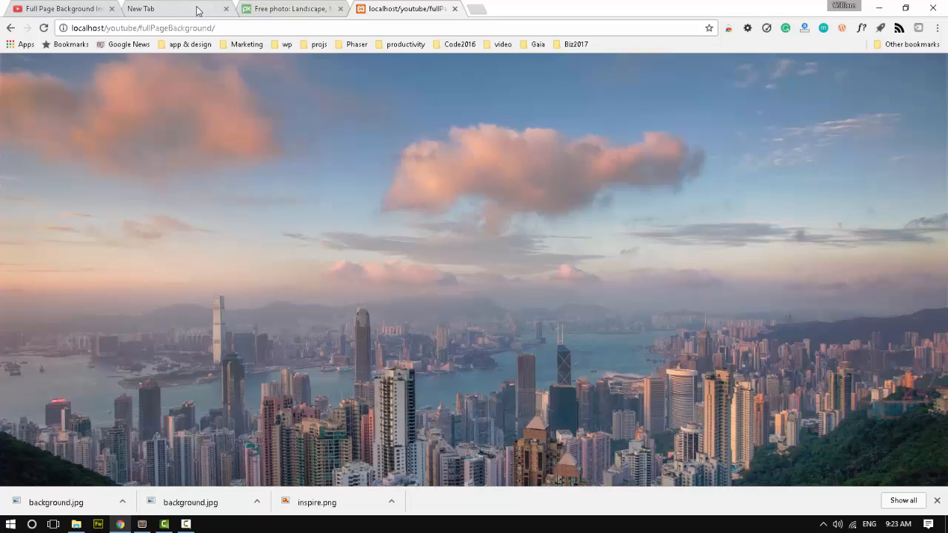